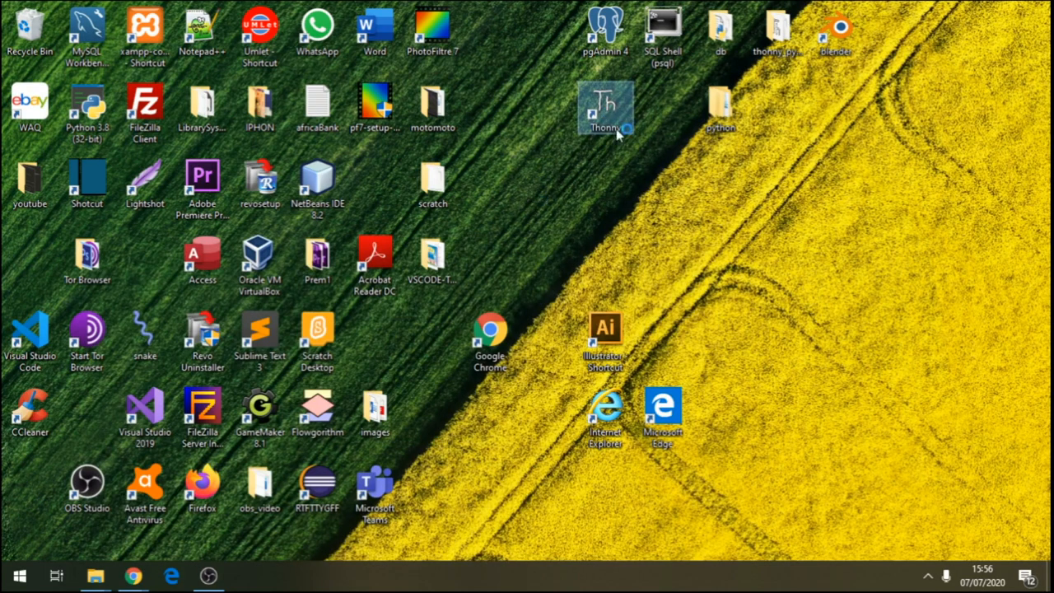
# Step: Launch Thonny from its desktop shortcut, opening an empty untitled script and Python shell
pyautogui.doubleClick(605, 107)
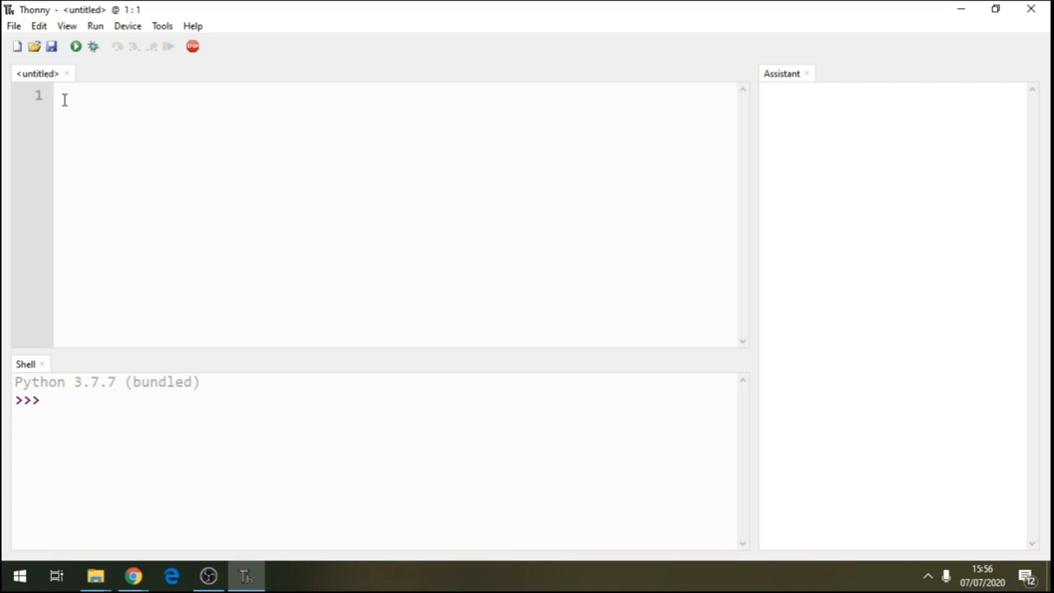
pyautogui.click(60, 97)
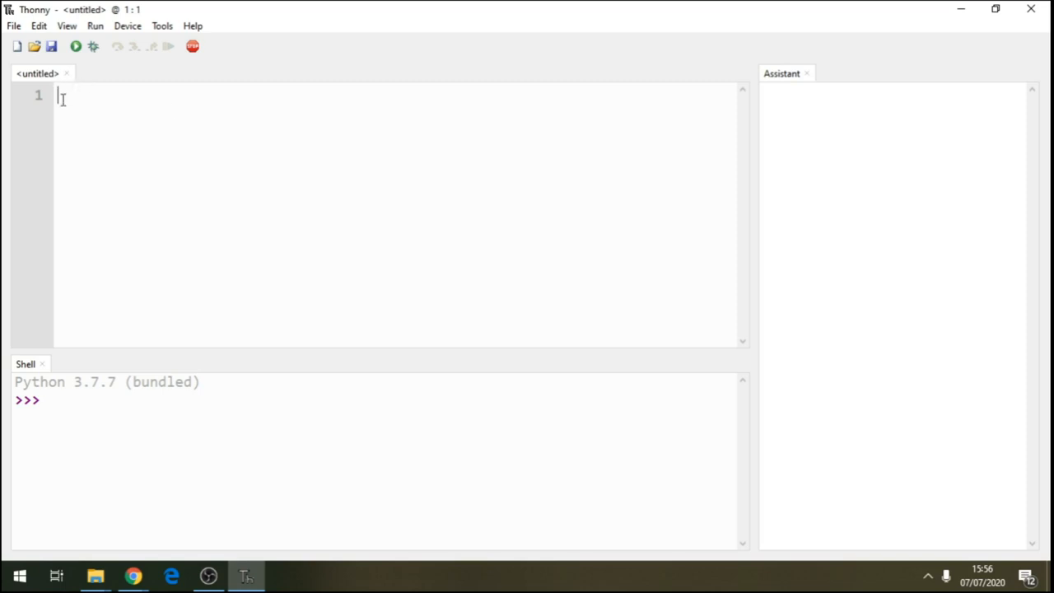
pyautogui.moveTo(200, 132)
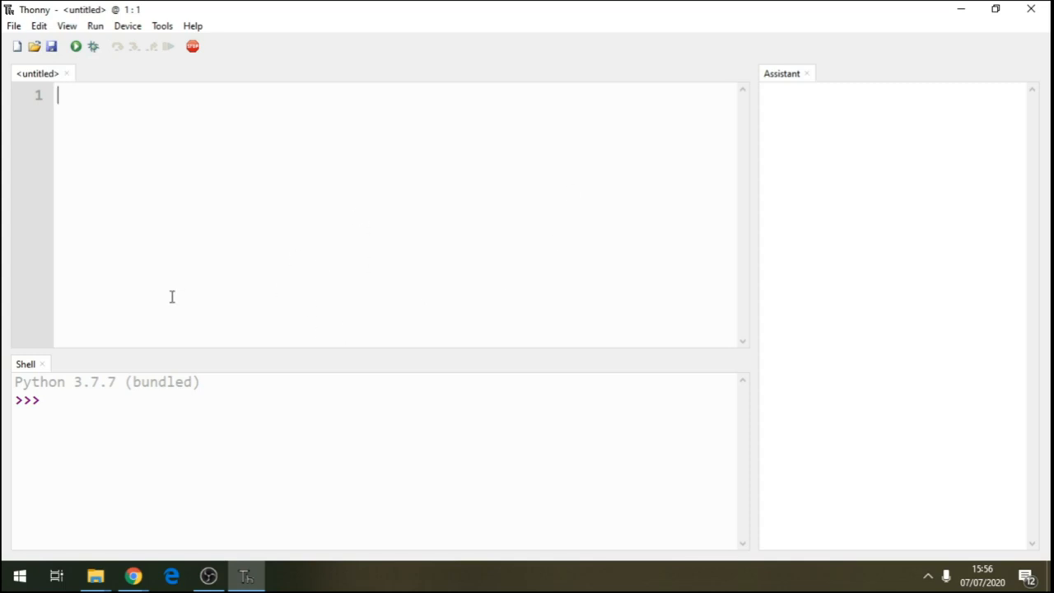
pyautogui.moveTo(73, 98)
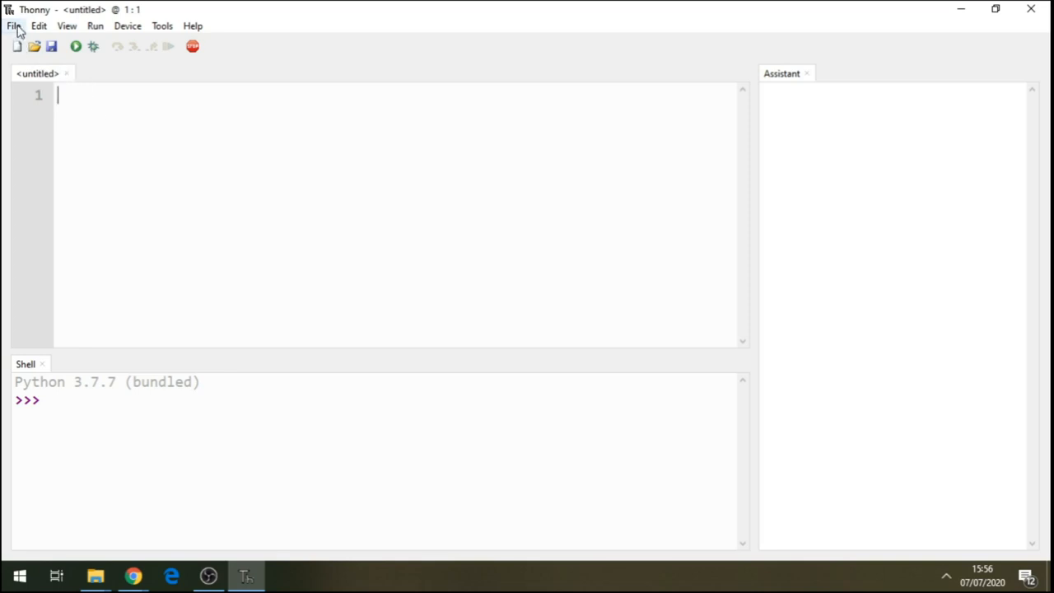
pyautogui.moveTo(93, 116)
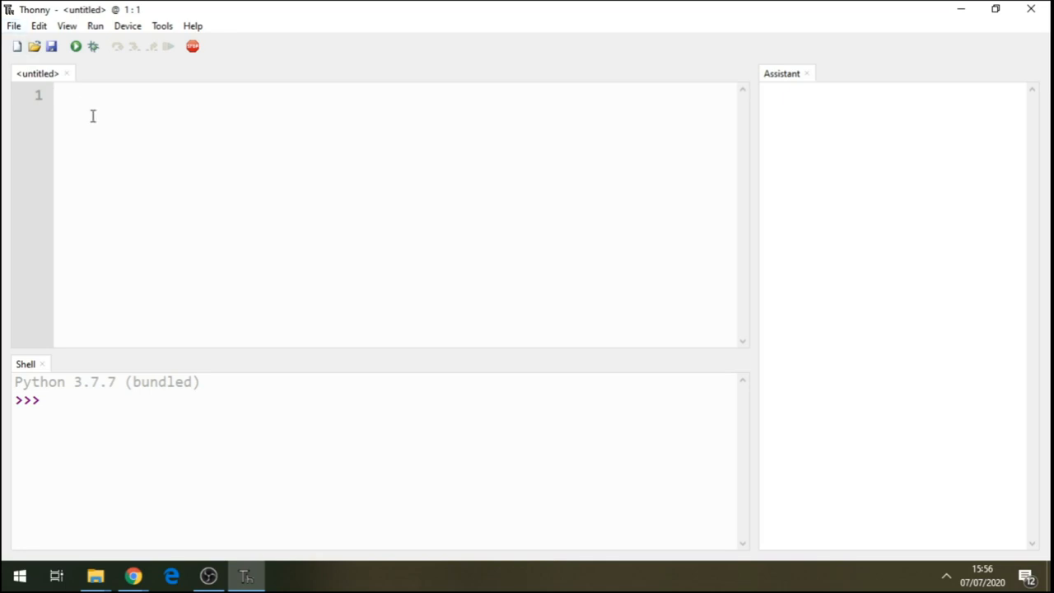
# Step: Save the empty script as 'data manipulation 3.py' in the Desktop\python folder
pyautogui.click(13, 26)
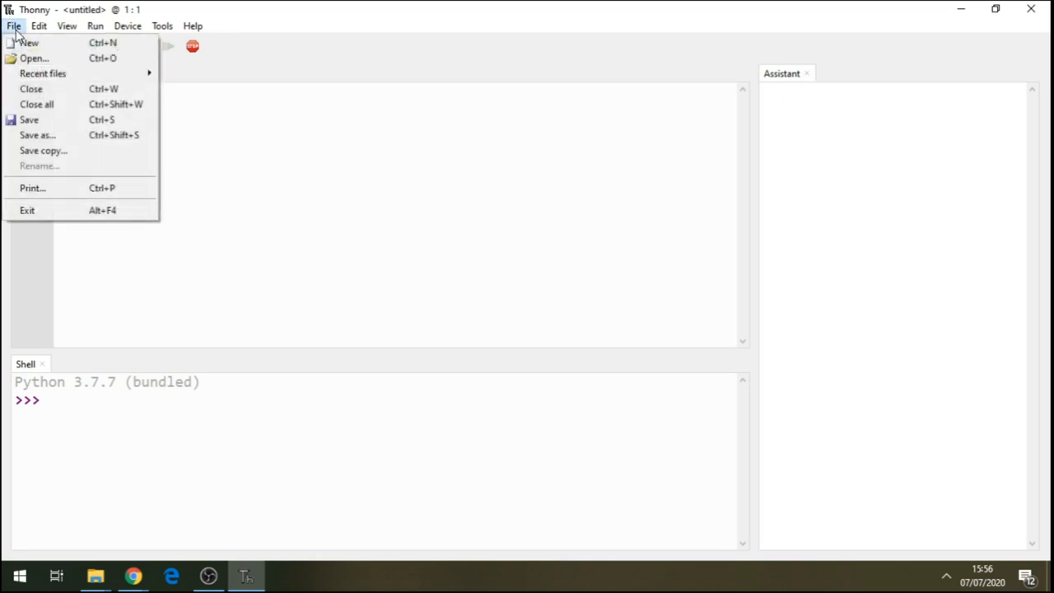
pyautogui.moveTo(29, 42)
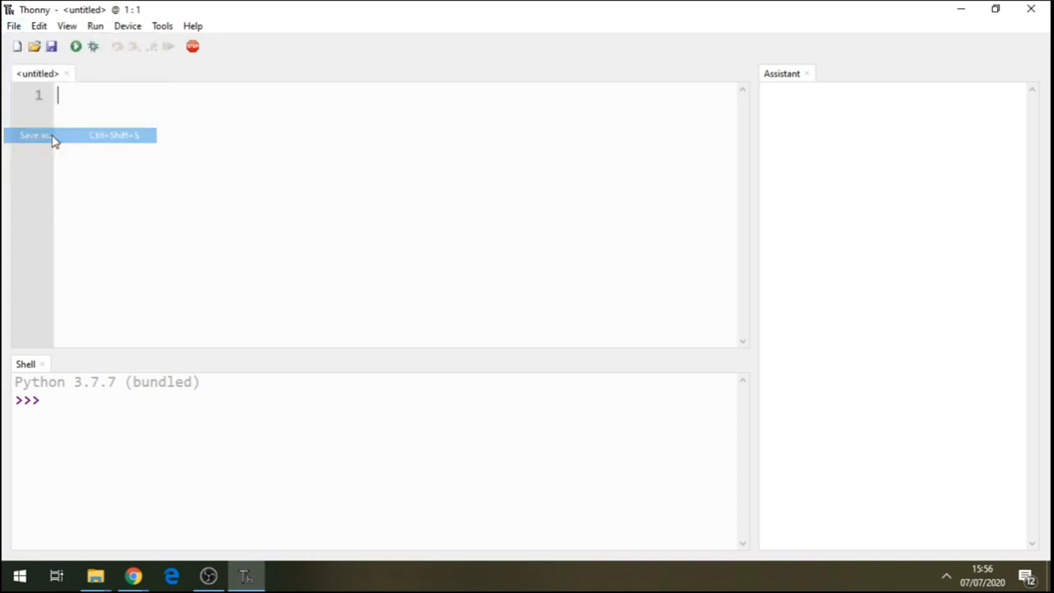
pyautogui.click(33, 135)
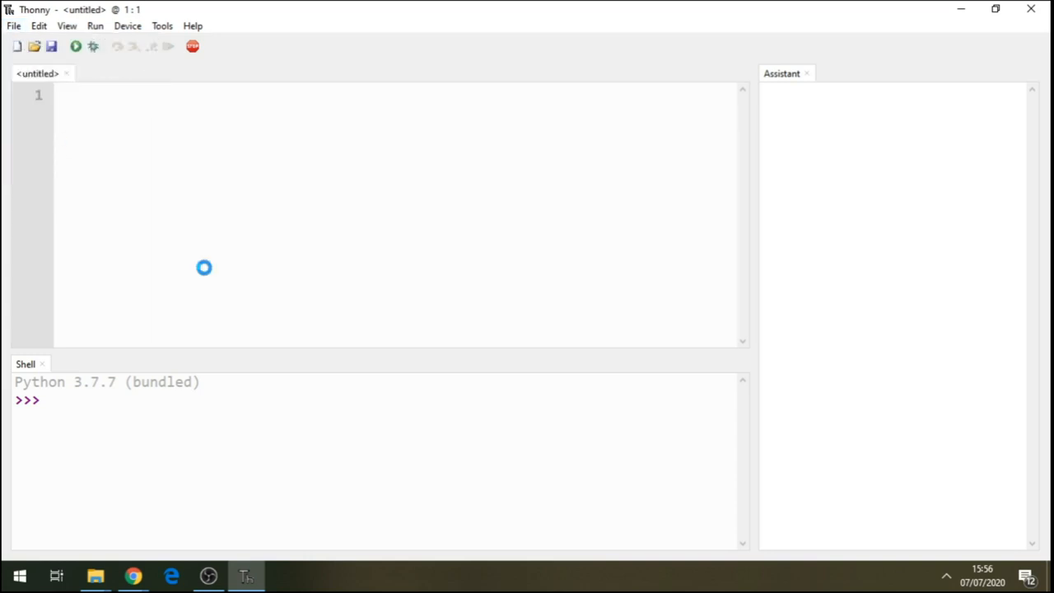
pyautogui.click(52, 46)
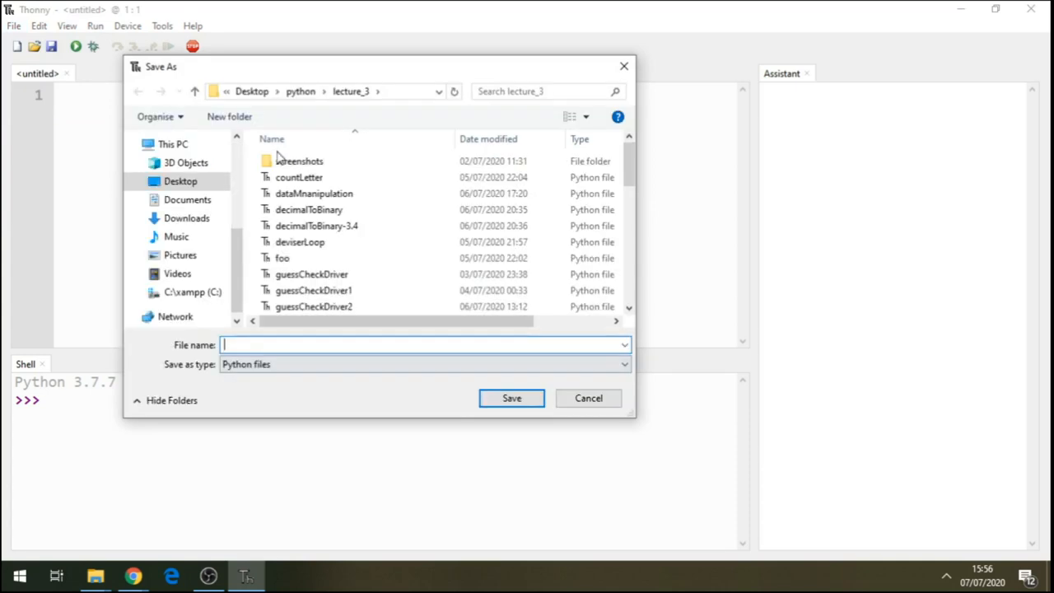
pyautogui.click(194, 91)
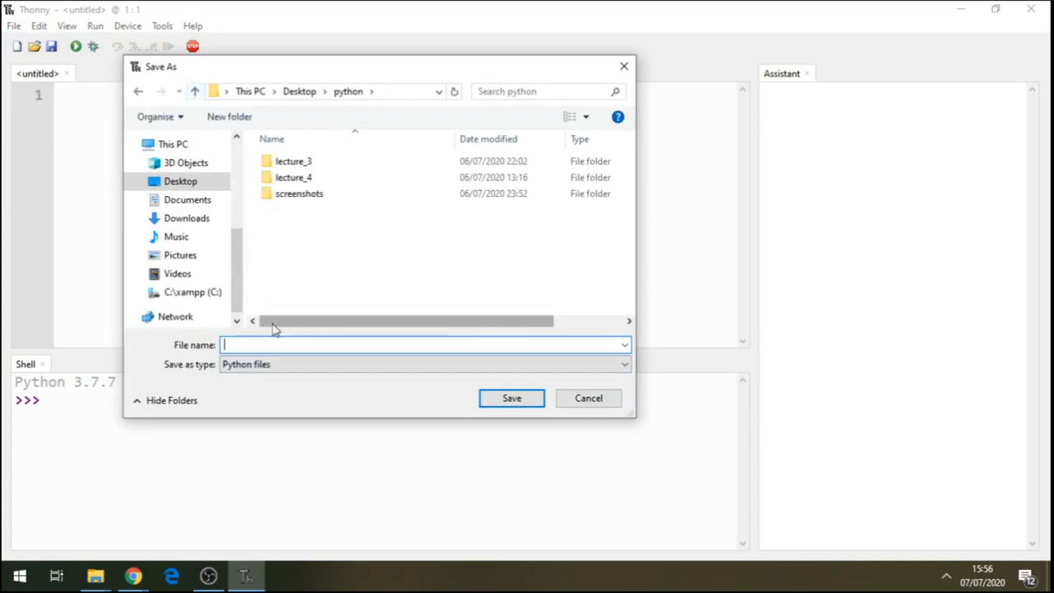
pyautogui.write('D')
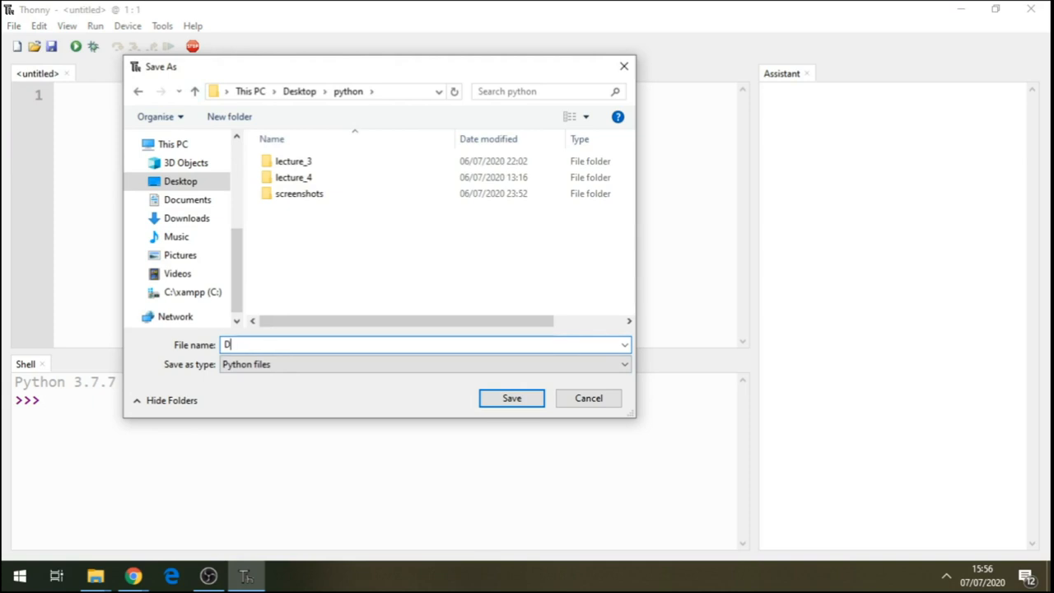
pyautogui.write('ata')
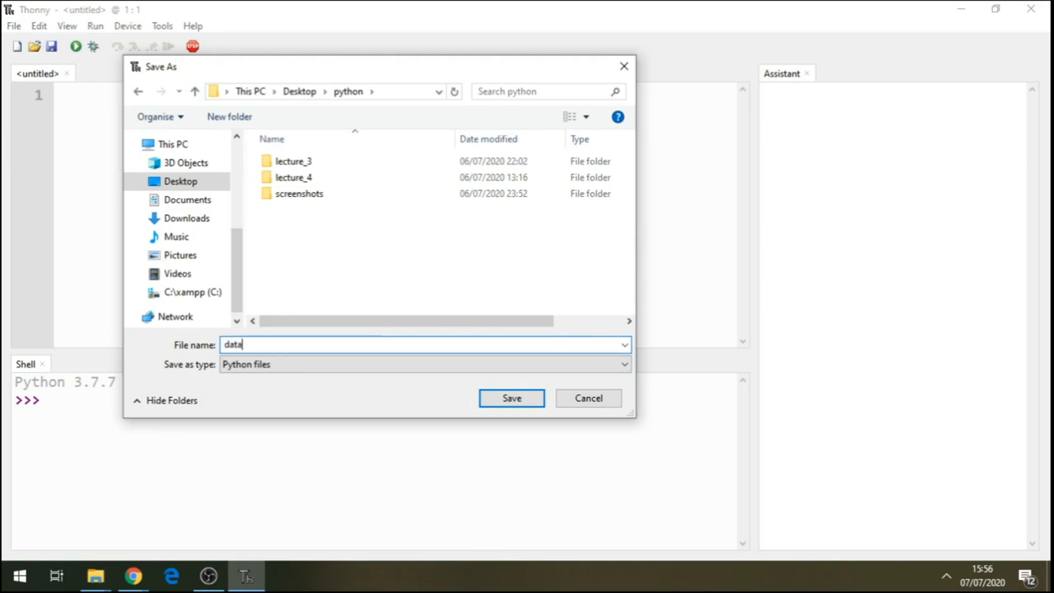
pyautogui.write('manu')
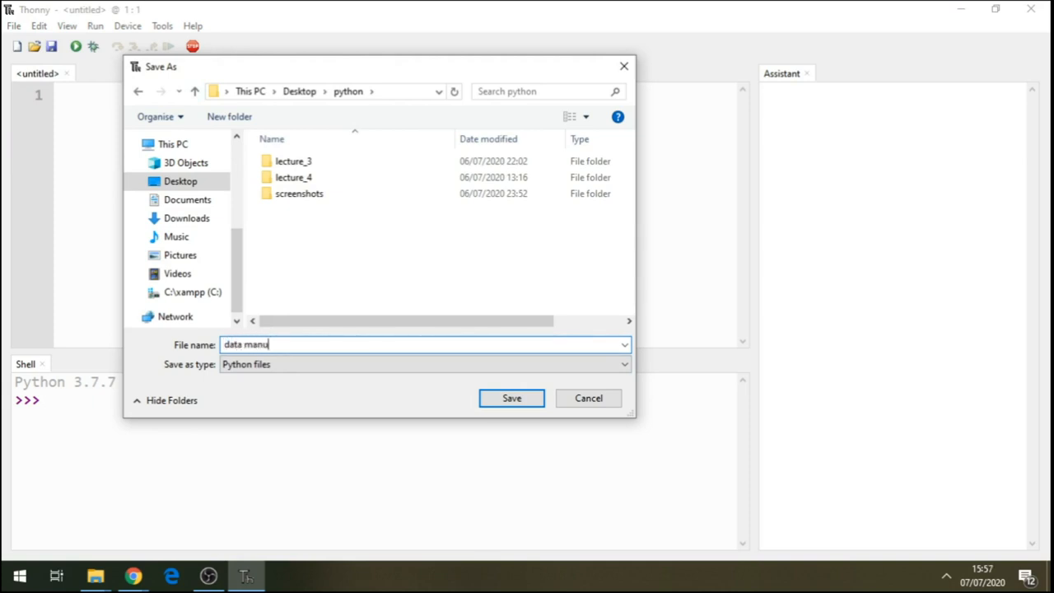
pyautogui.press('Backspace')
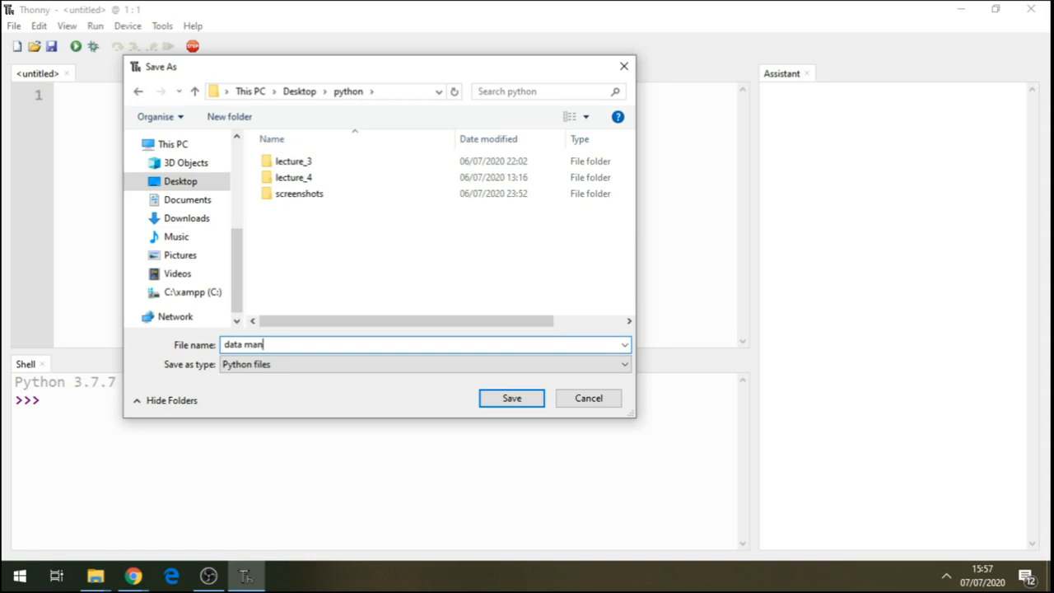
pyautogui.write('ipul')
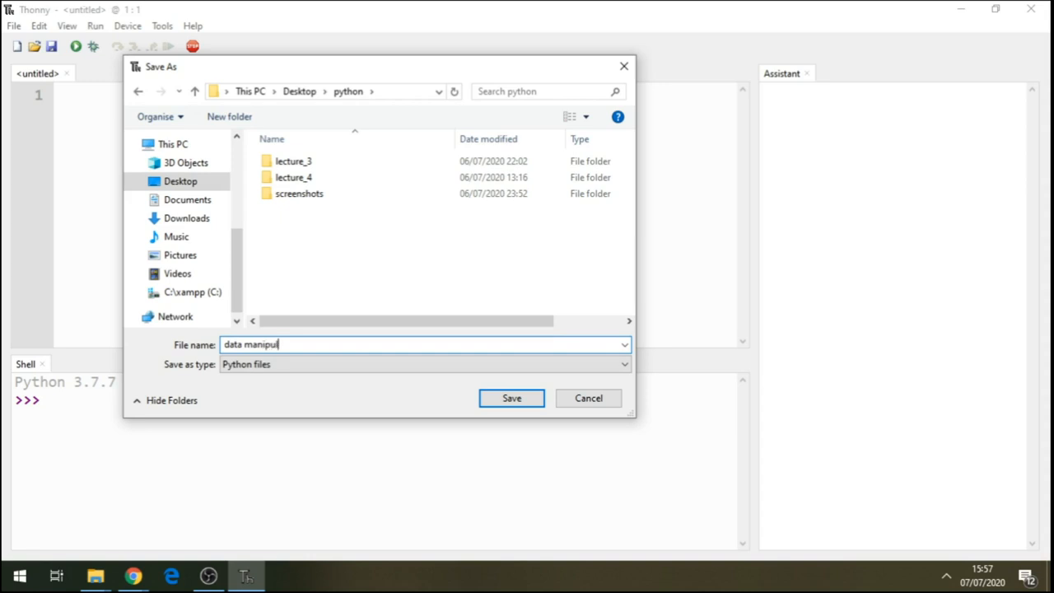
pyautogui.write('ation')
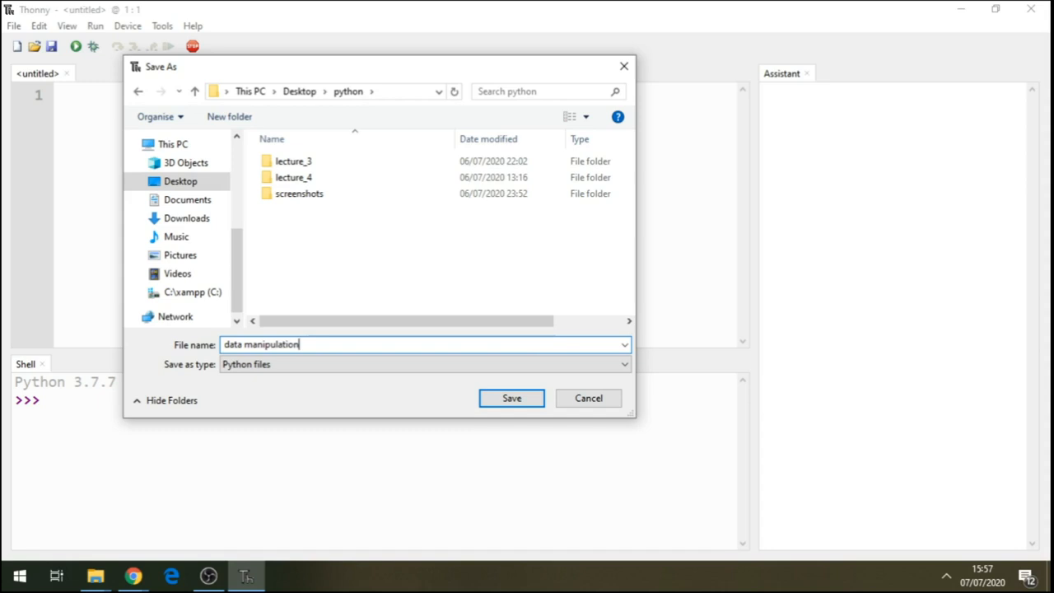
pyautogui.write('3')
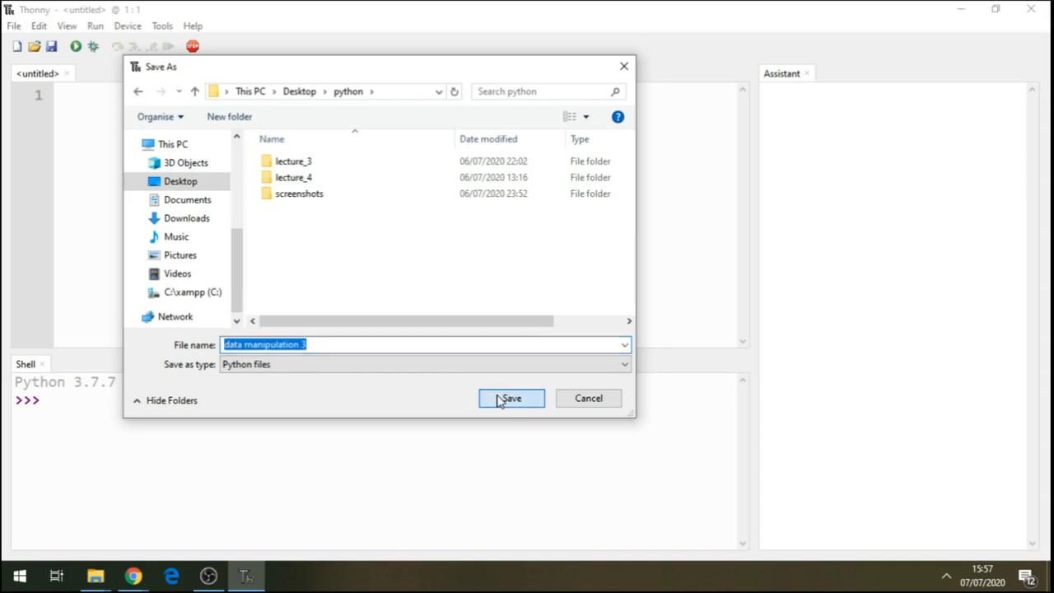
pyautogui.click(511, 398)
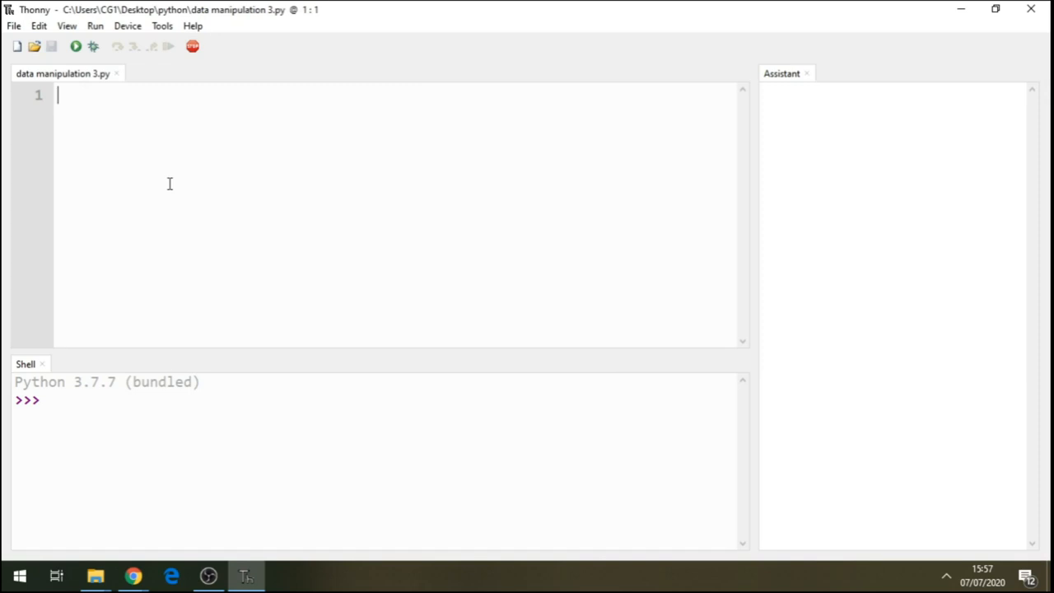
# Step: Write the assignment abc='abcd'[] with empty slice brackets, correcting typos along the way
pyautogui.write('aq')
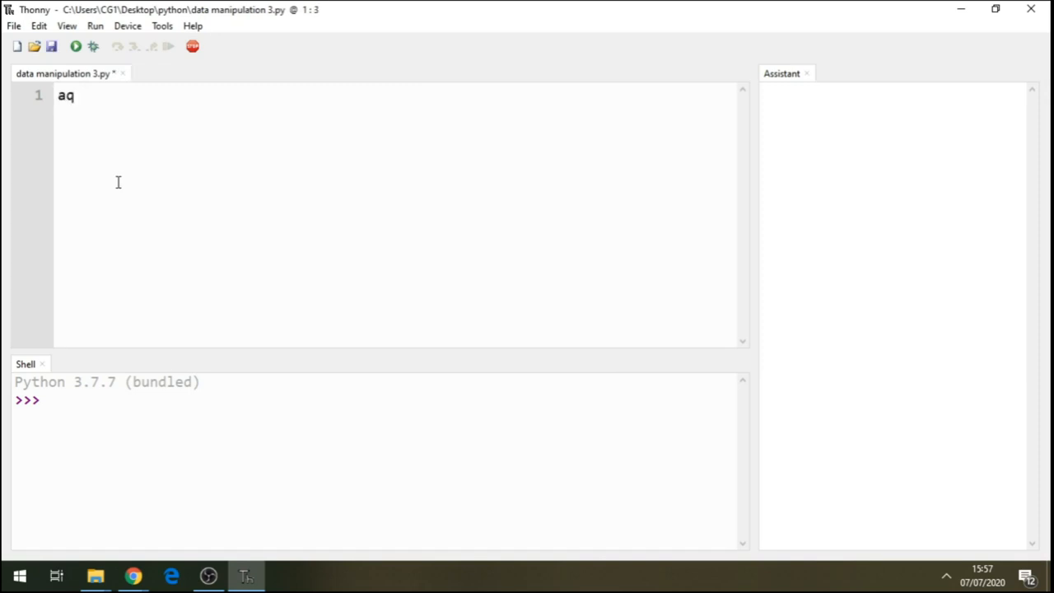
pyautogui.press('BackSpace')
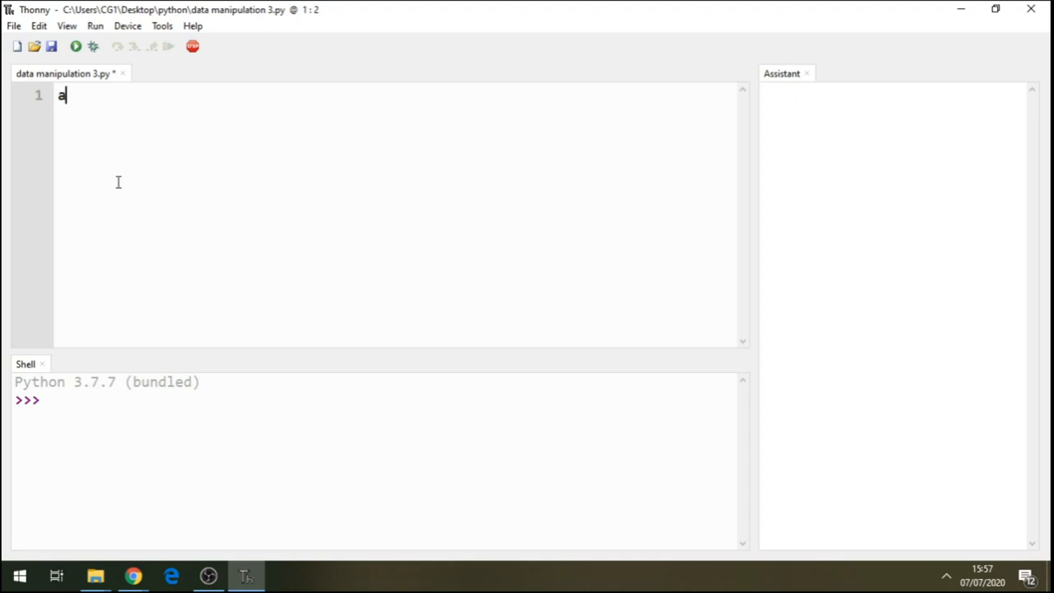
pyautogui.write('bcv')
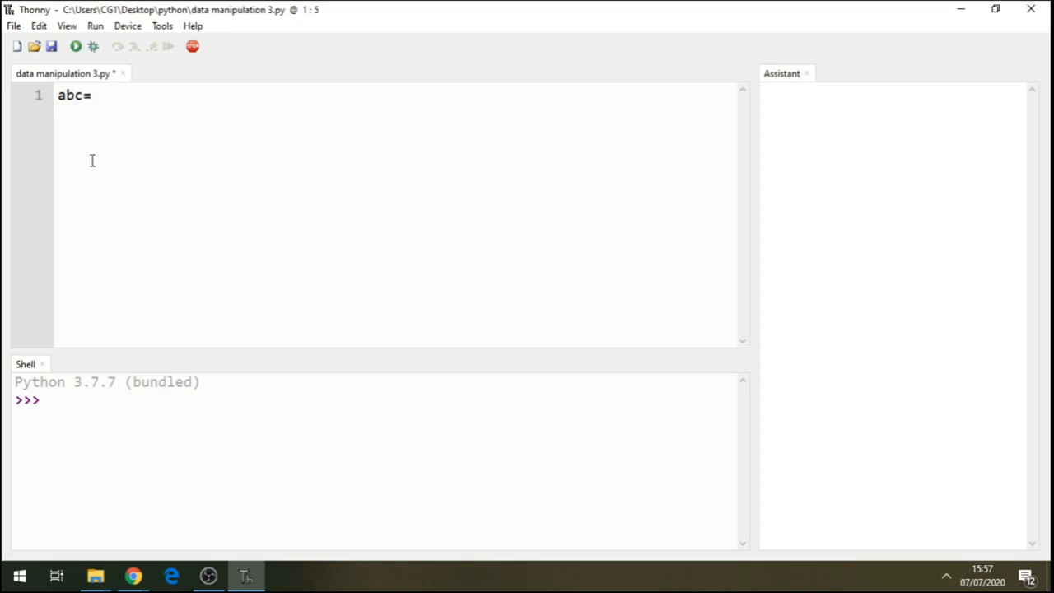
pyautogui.moveTo(504, 100)
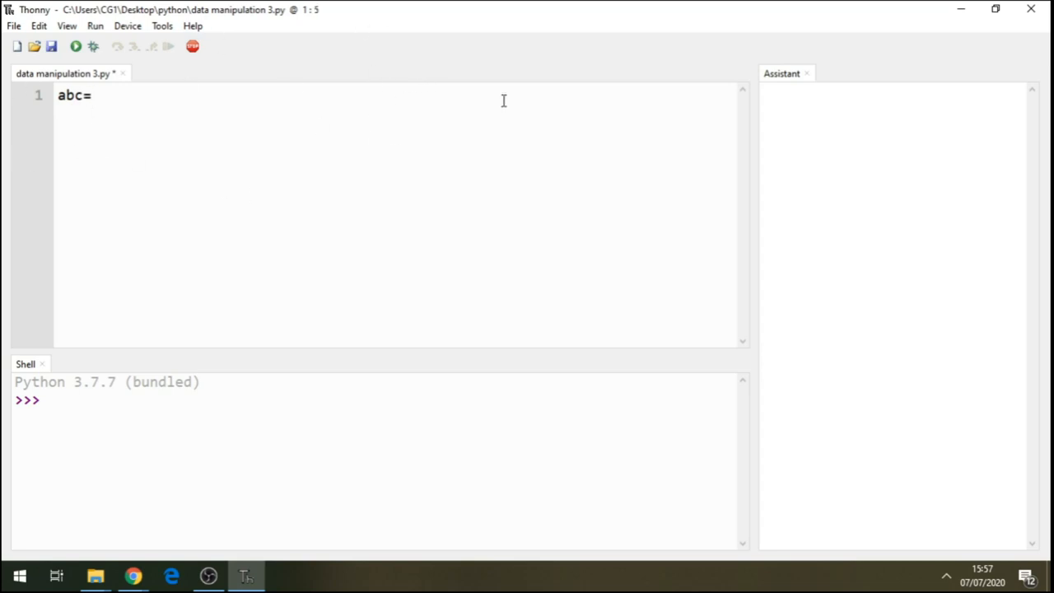
pyautogui.write("''")
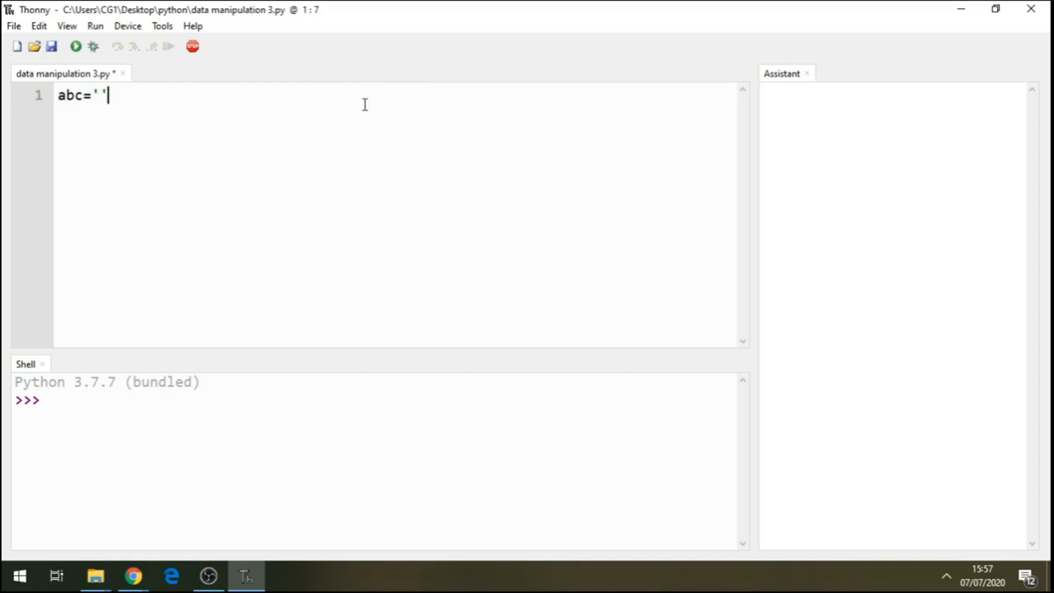
pyautogui.press('Backspace')
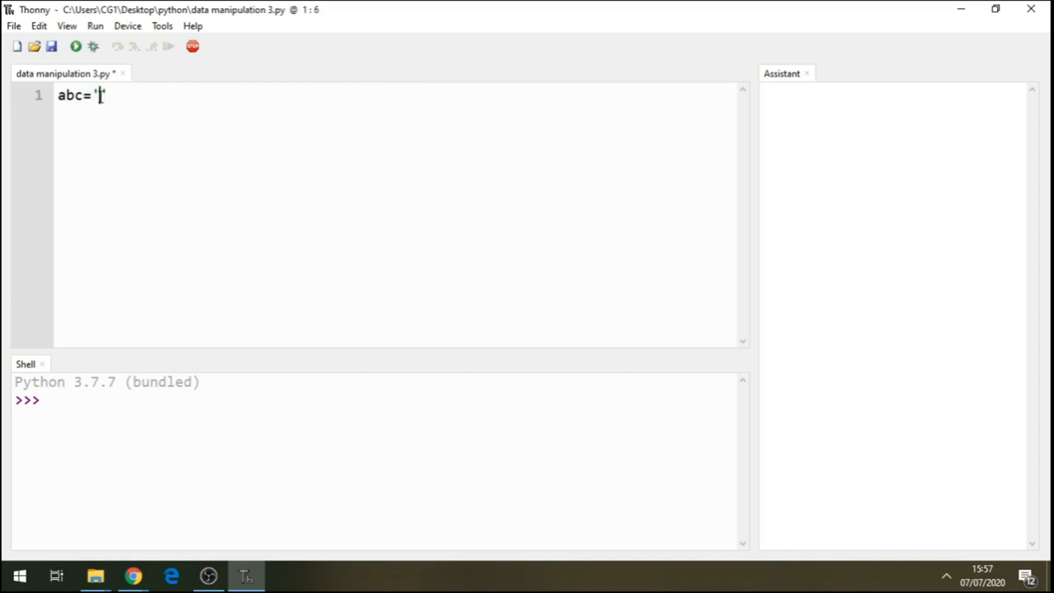
pyautogui.write('ab')
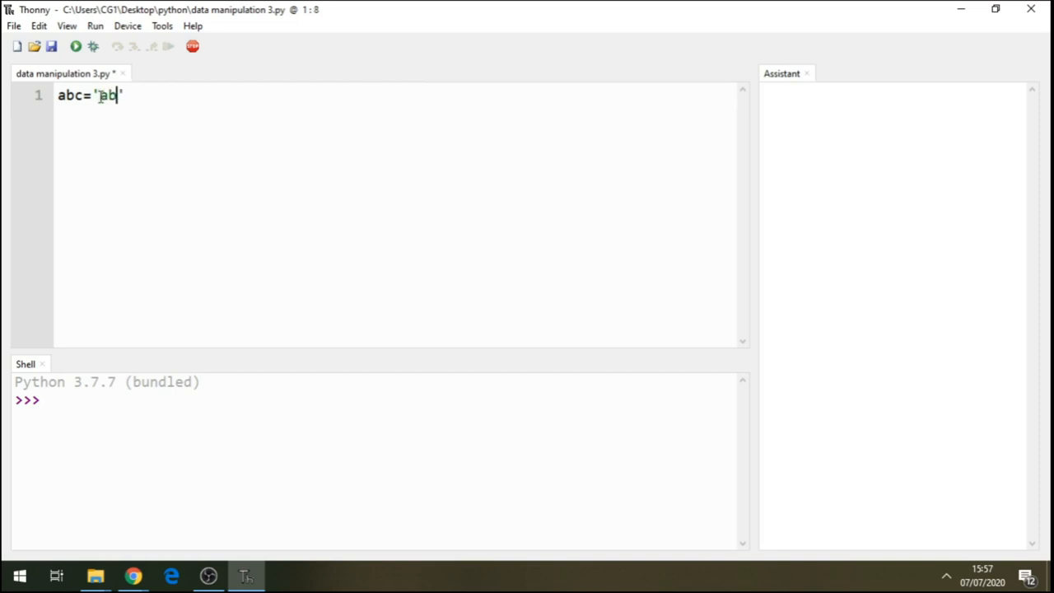
pyautogui.write('cd')
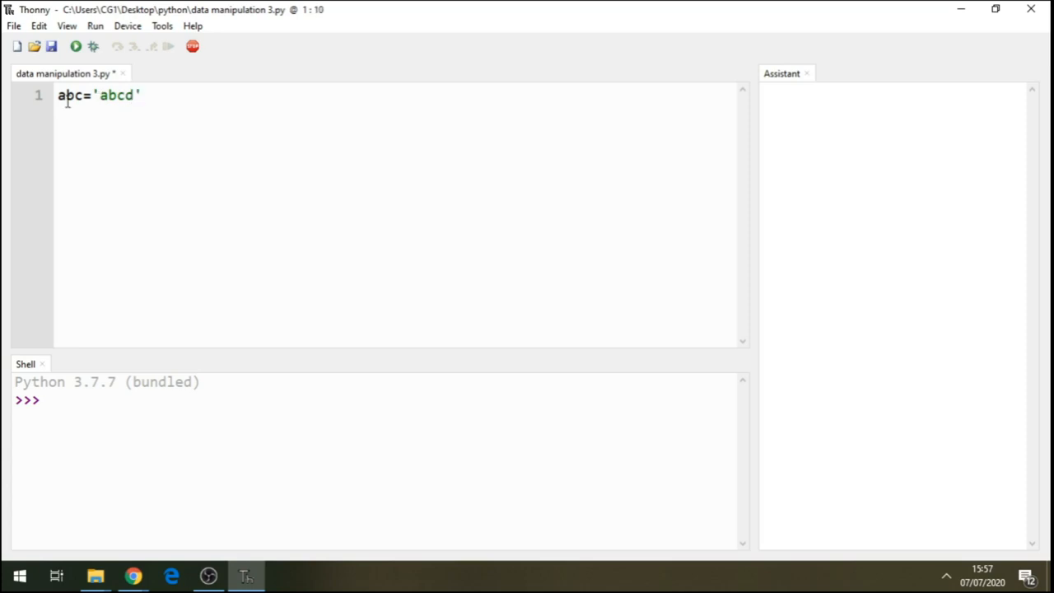
pyautogui.moveTo(165, 106)
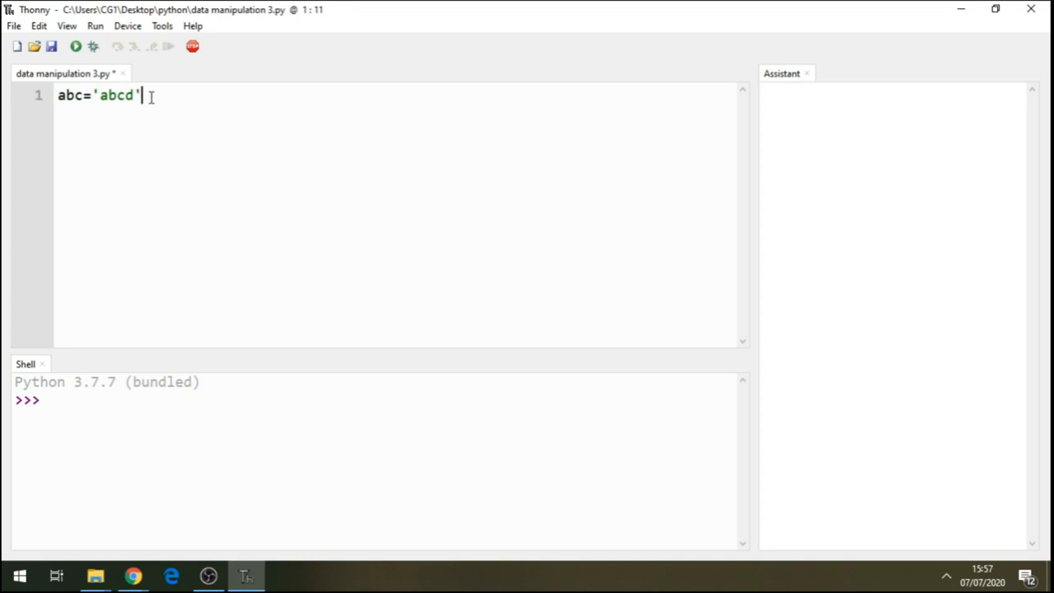
pyautogui.moveTo(190, 117)
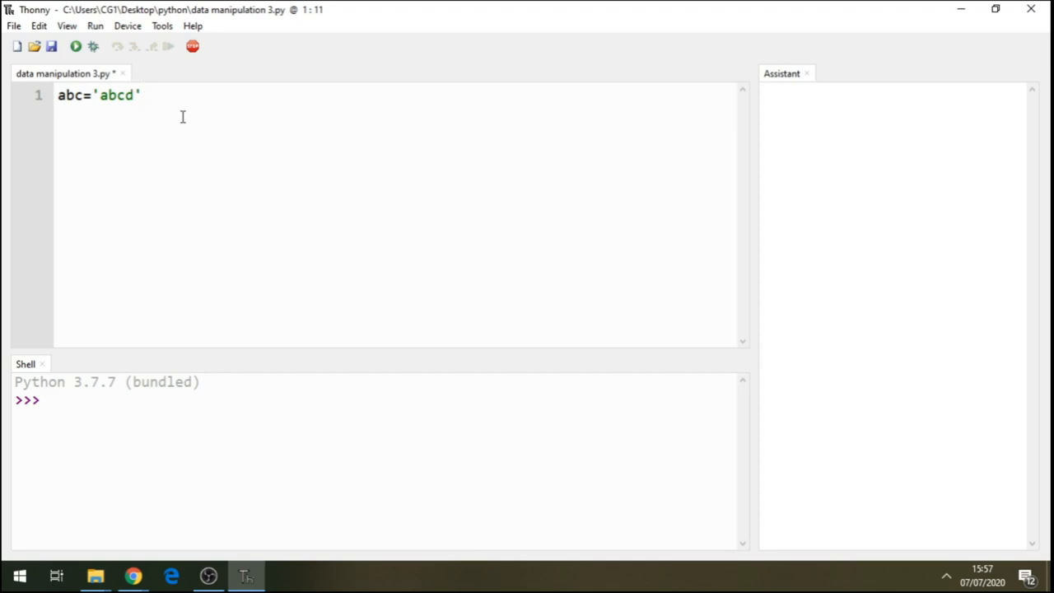
pyautogui.write('[')
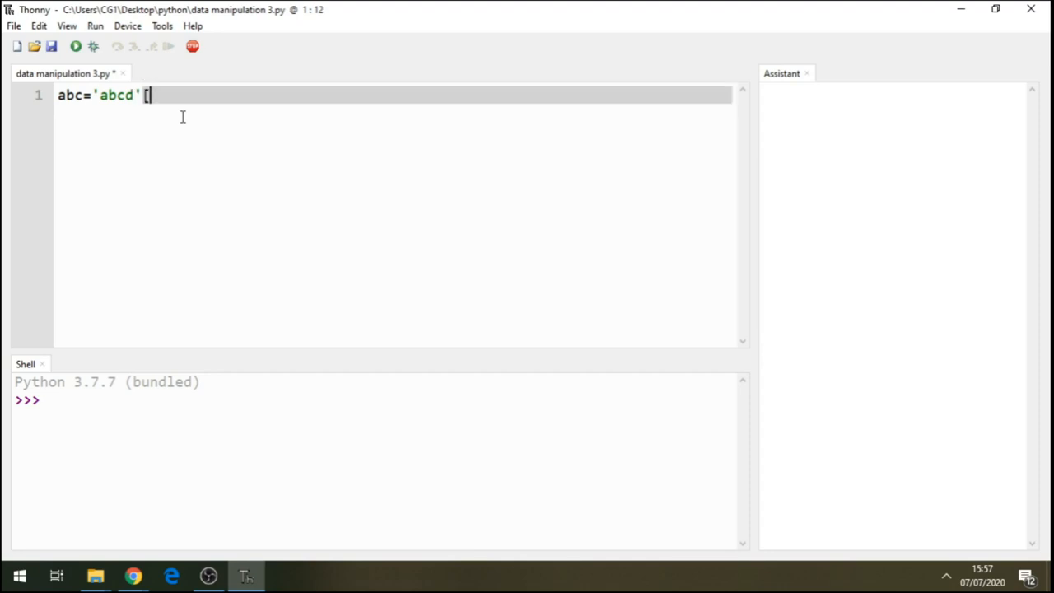
pyautogui.write(']')
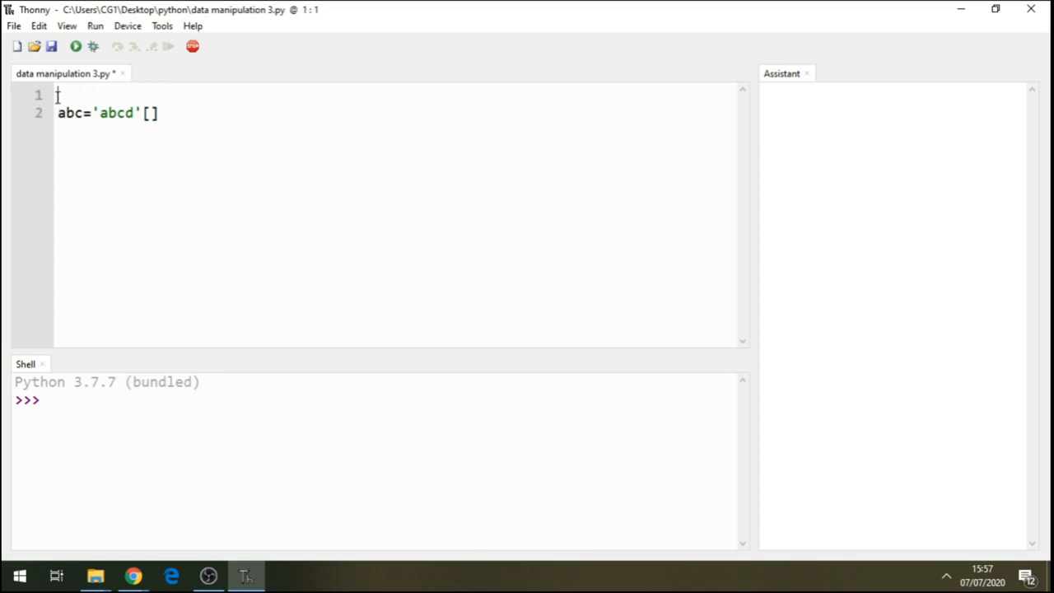
# Step: Type the comment '#find the index of elements' on the script's first line
pyautogui.write('#')
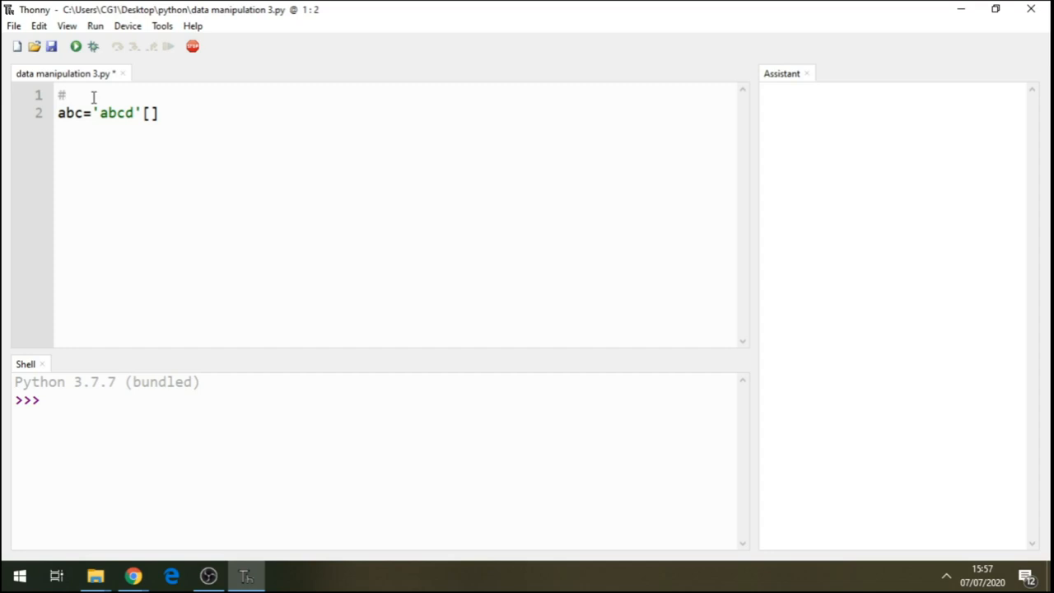
pyautogui.write('f')
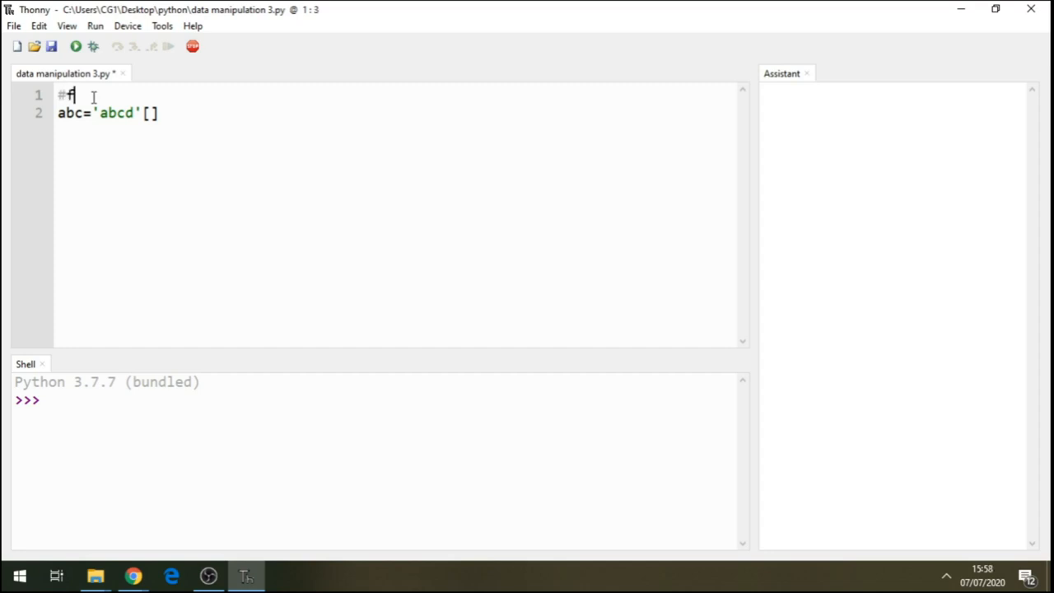
pyautogui.write('ind')
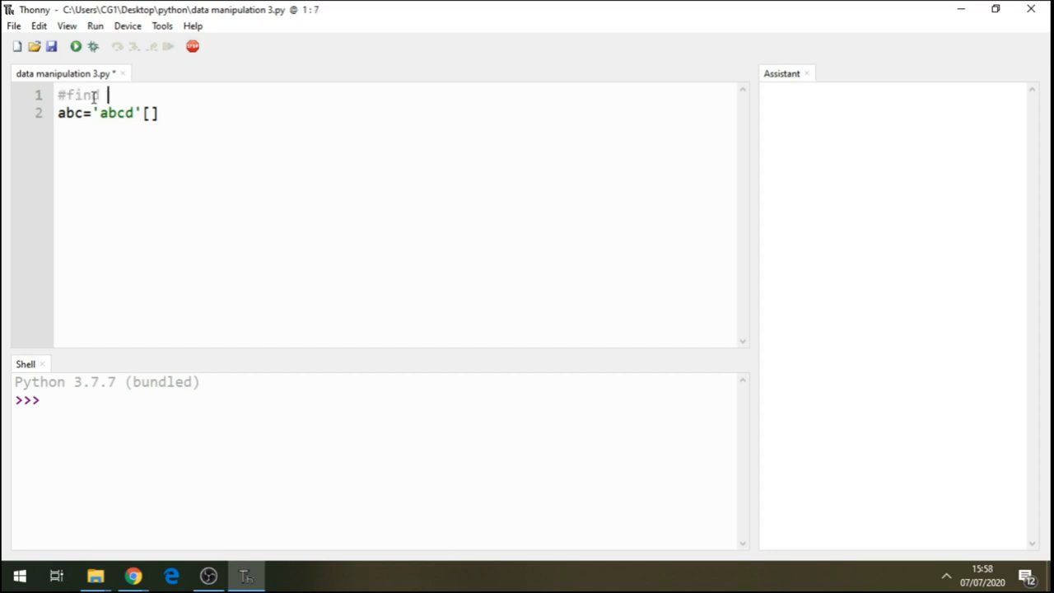
pyautogui.write('the')
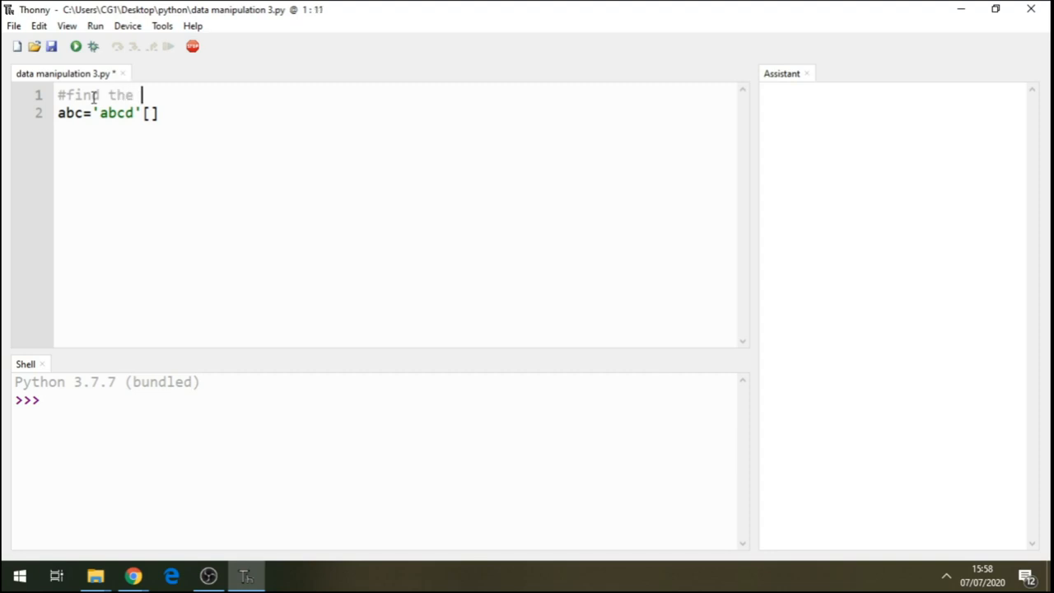
pyautogui.write('index')
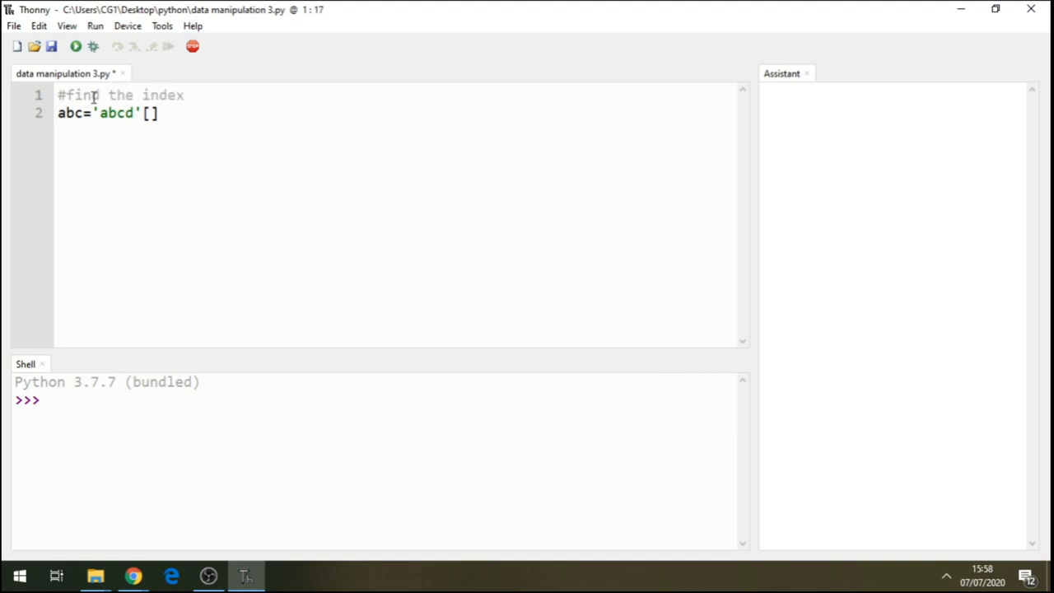
pyautogui.write('of el')
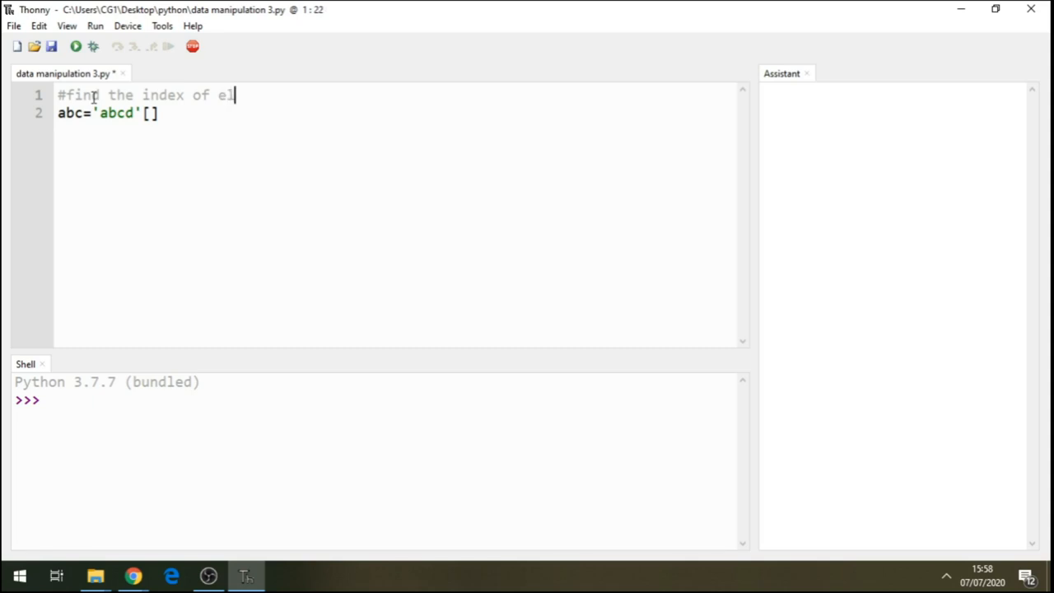
pyautogui.write('ements')
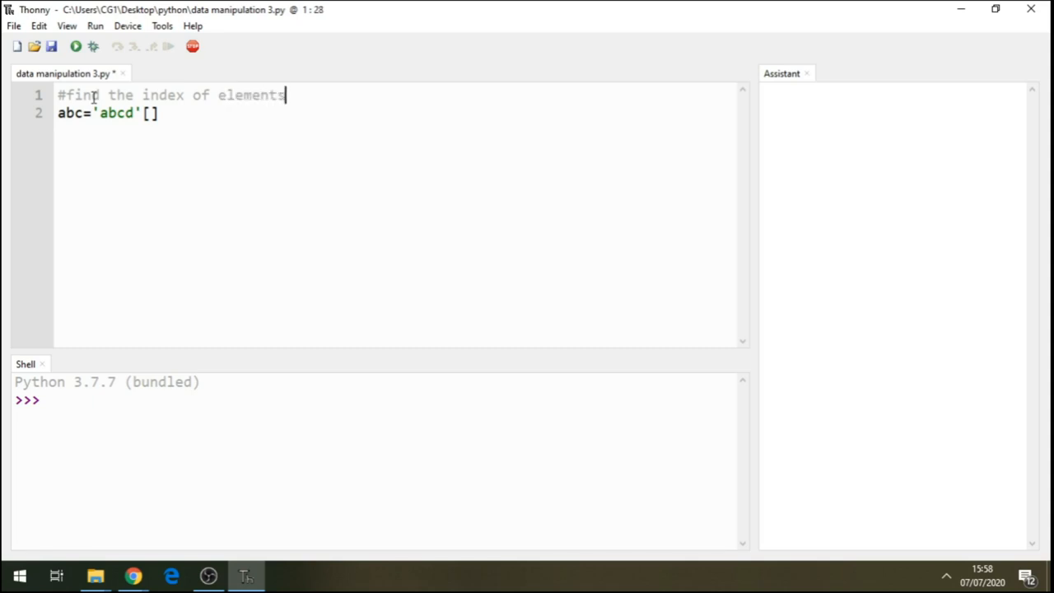
pyautogui.moveTo(120, 112)
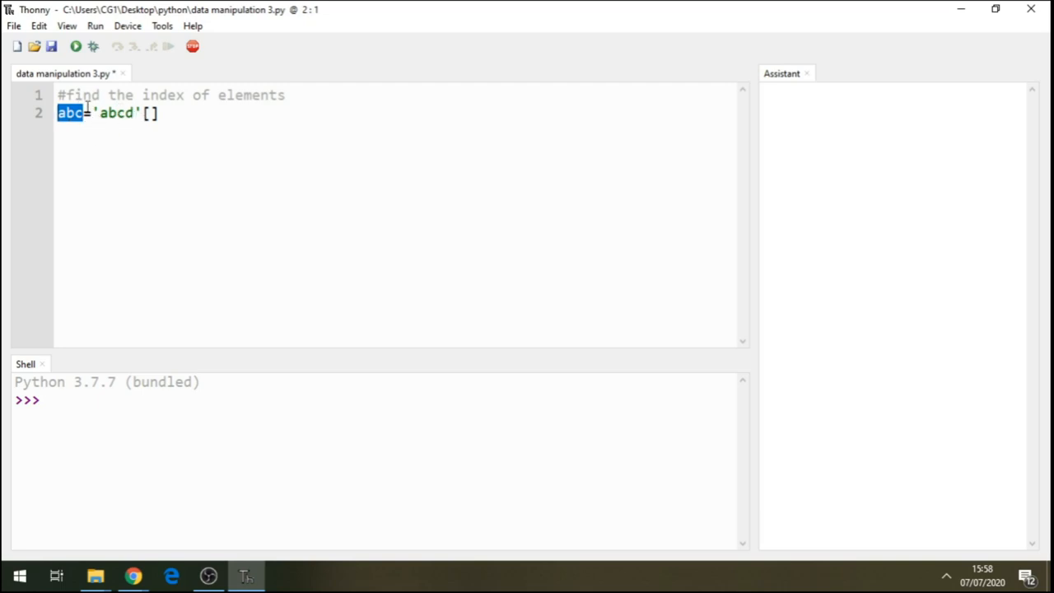
# Step: Fill the brackets with the slice 0:3, making abc='abcd'[0:3]
pyautogui.click(77, 112)
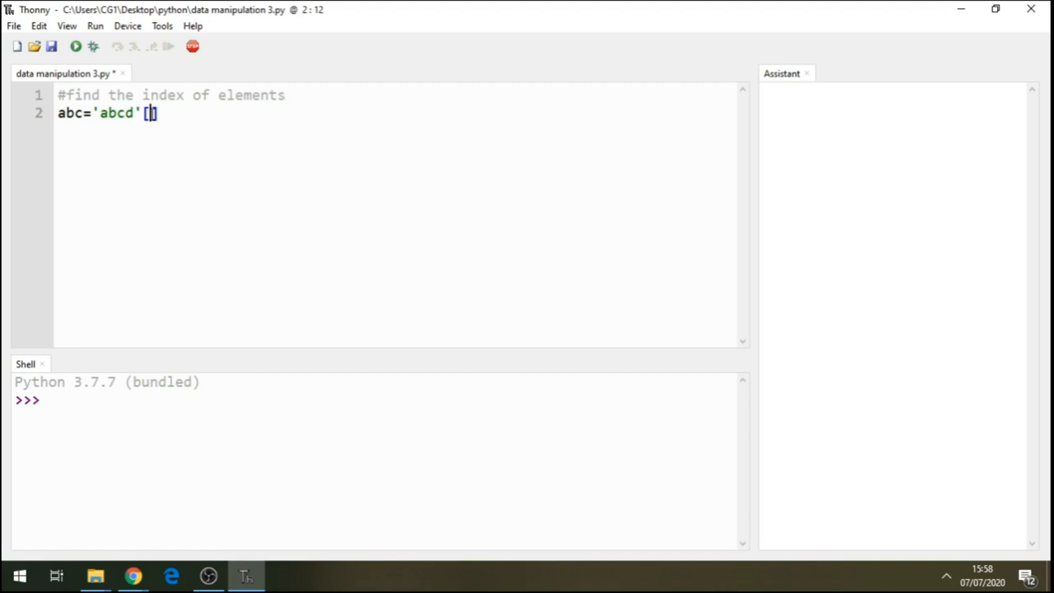
pyautogui.write('0')
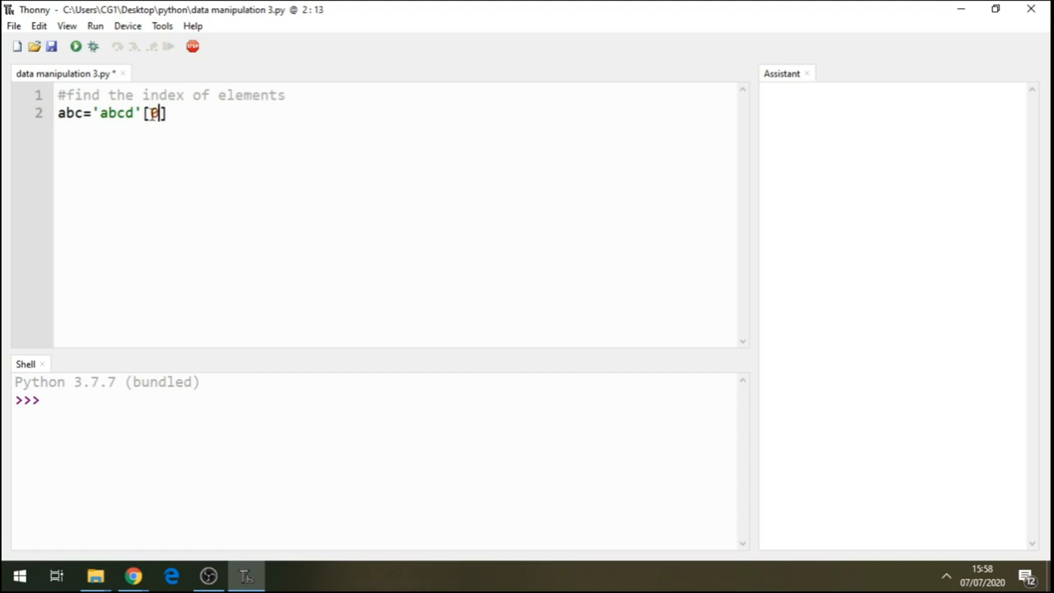
pyautogui.write(':')
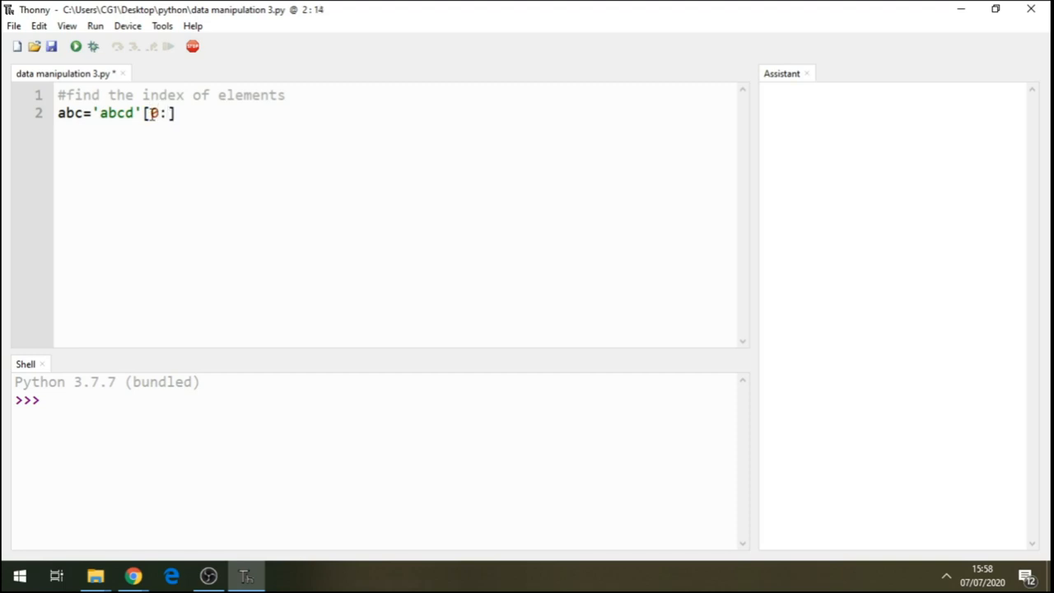
pyautogui.write('3')
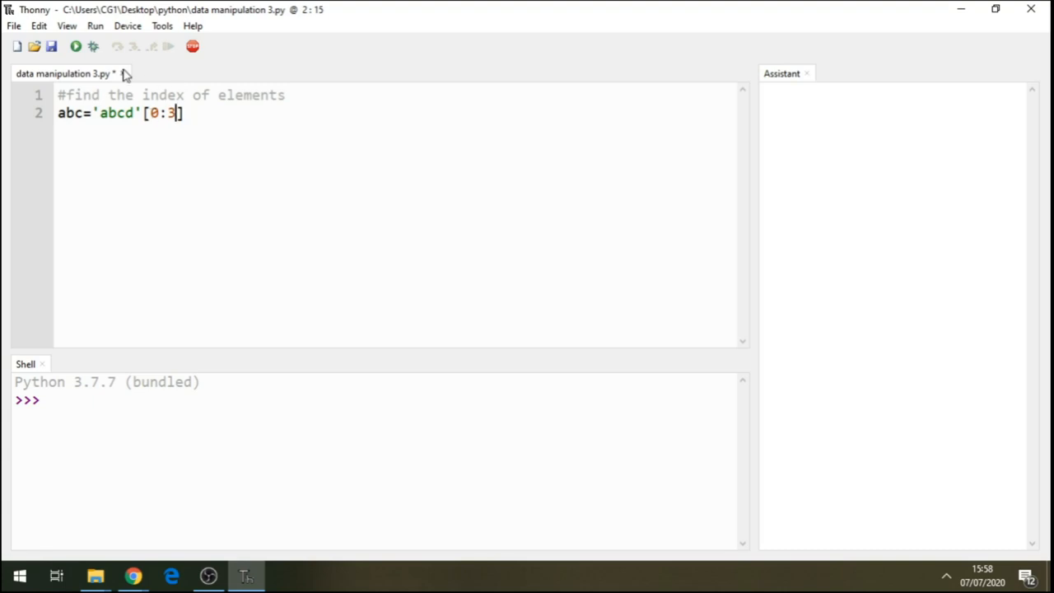
# Step: Add print(abc) on a new third line, removing a stray tilde
pyautogui.press('Return')
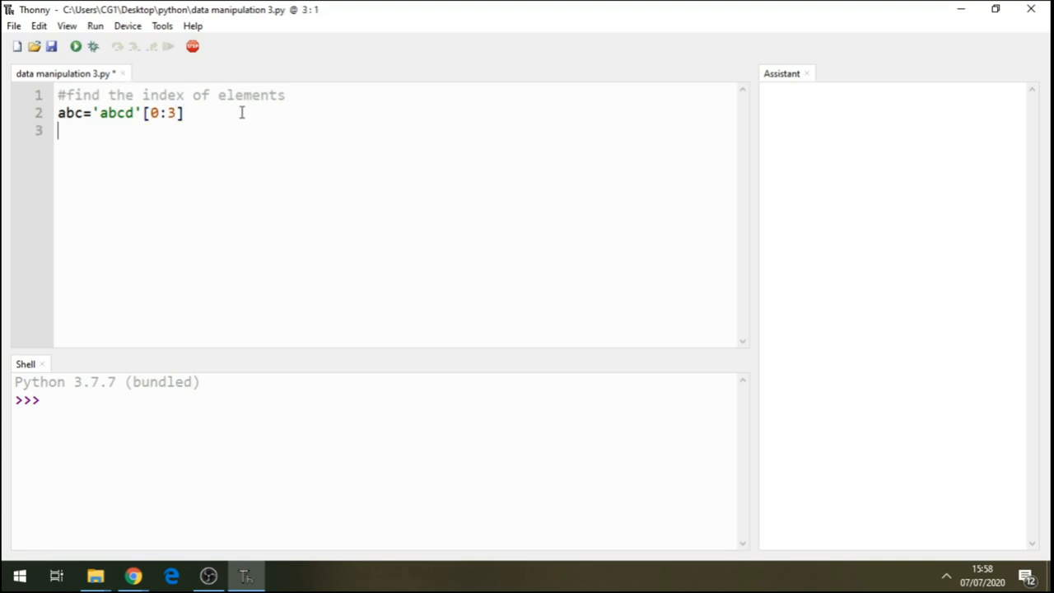
pyautogui.write('print')
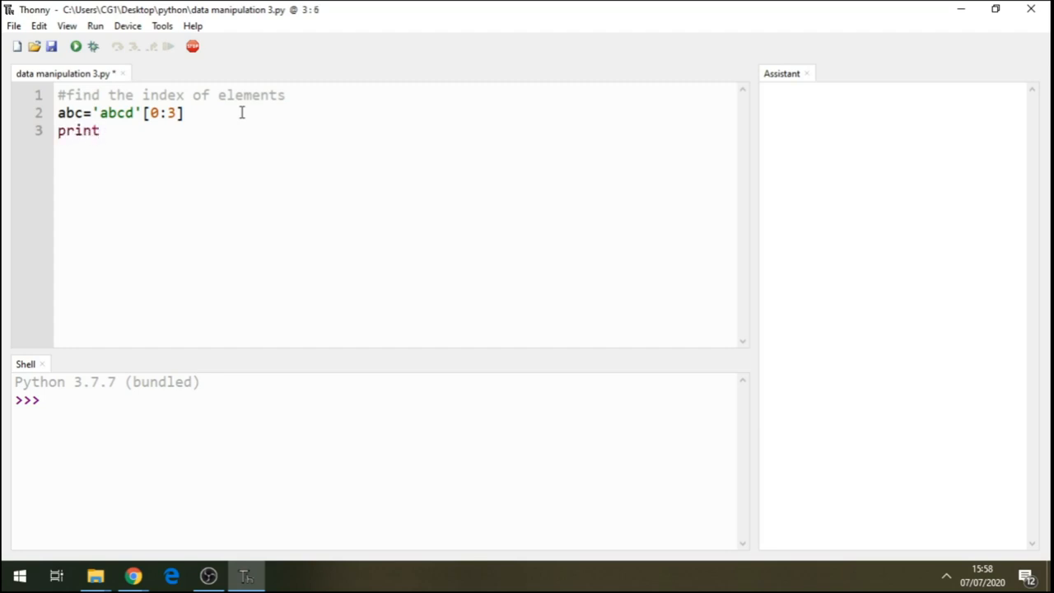
pyautogui.write('~()')
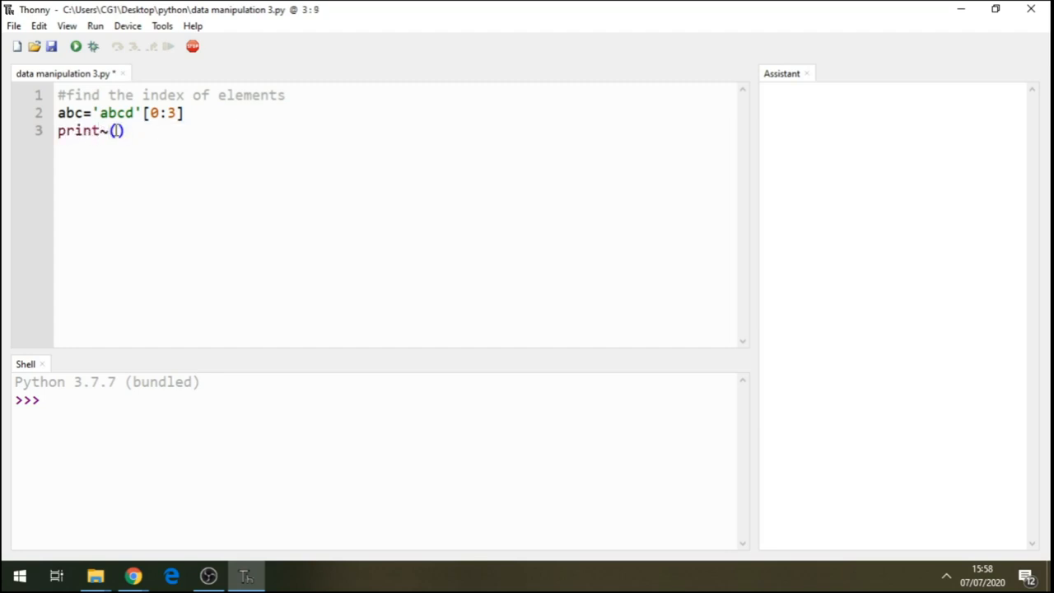
pyautogui.press('Backspace')
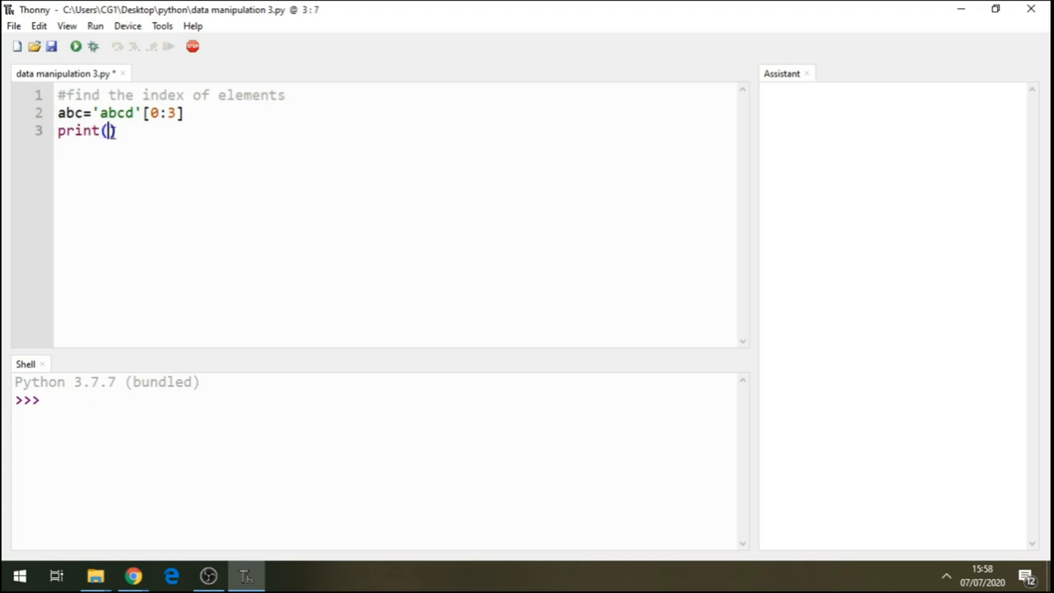
pyautogui.write('abc')
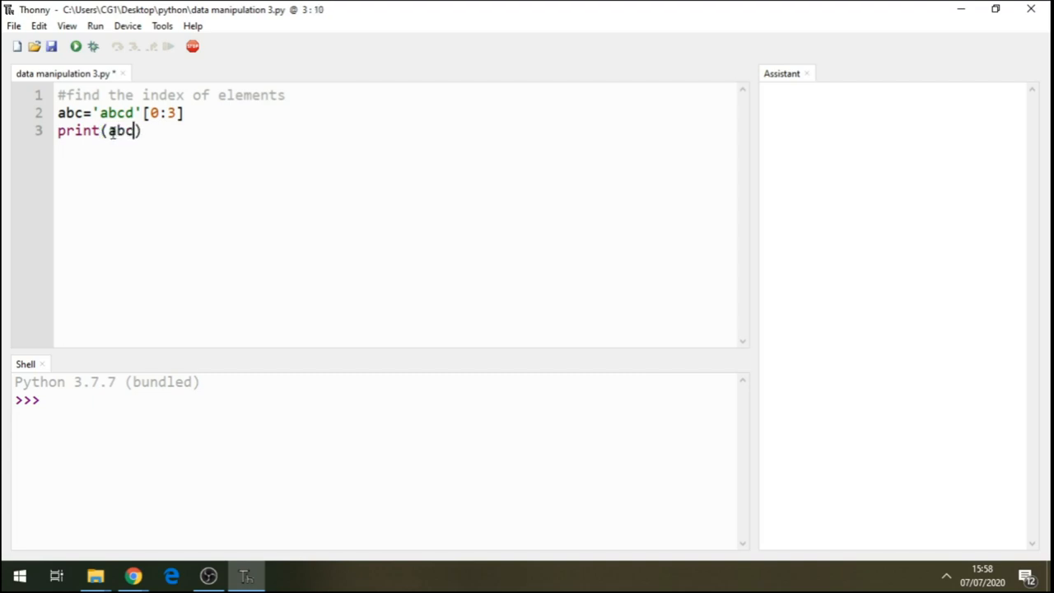
# Step: Run the script so the shell prints abc, then return to the slice line
pyautogui.click(75, 46)
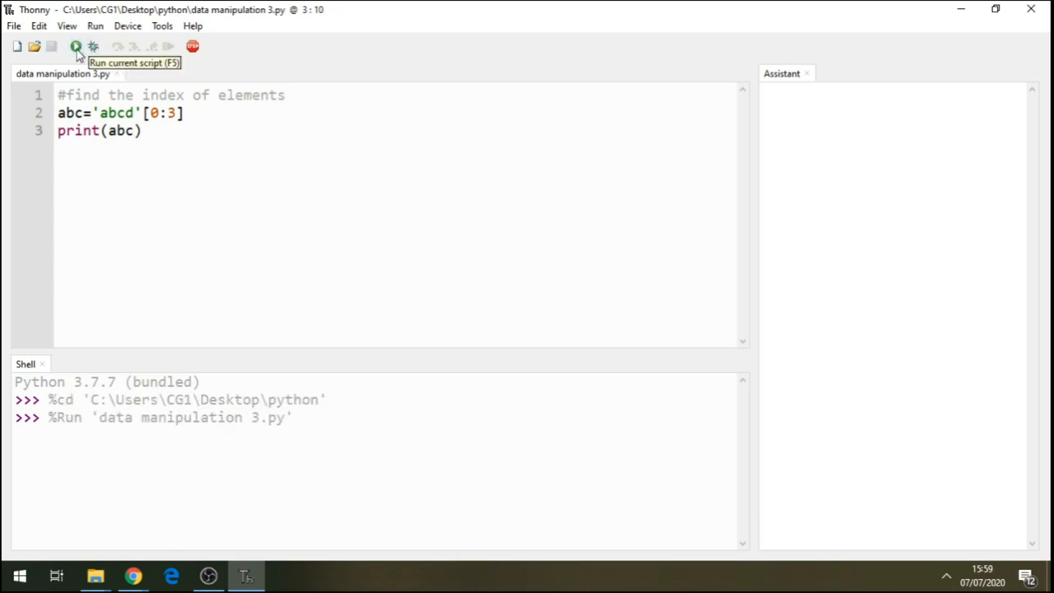
pyautogui.click(75, 46)
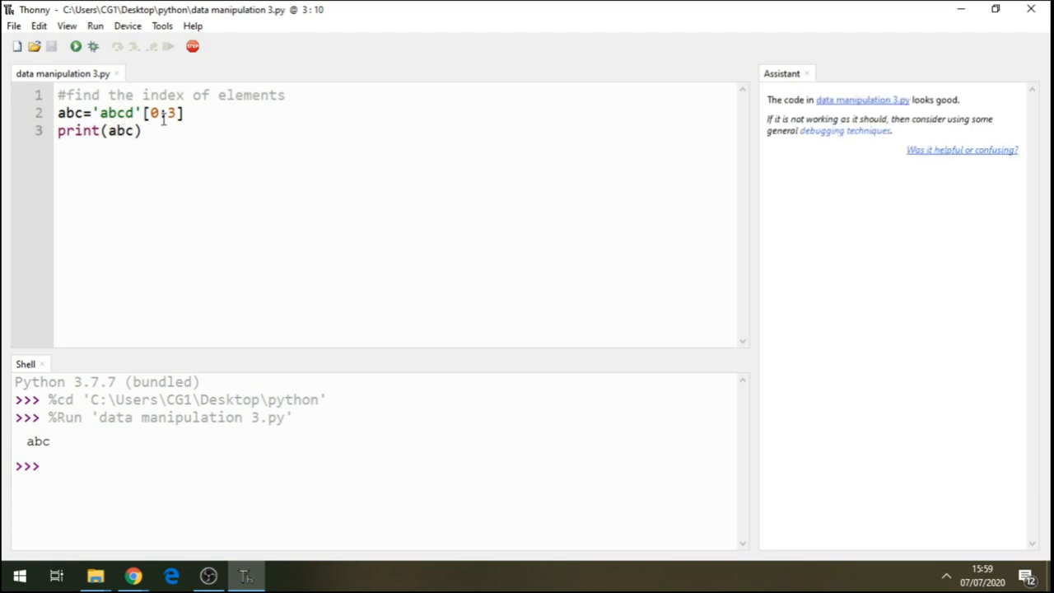
pyautogui.write(':')
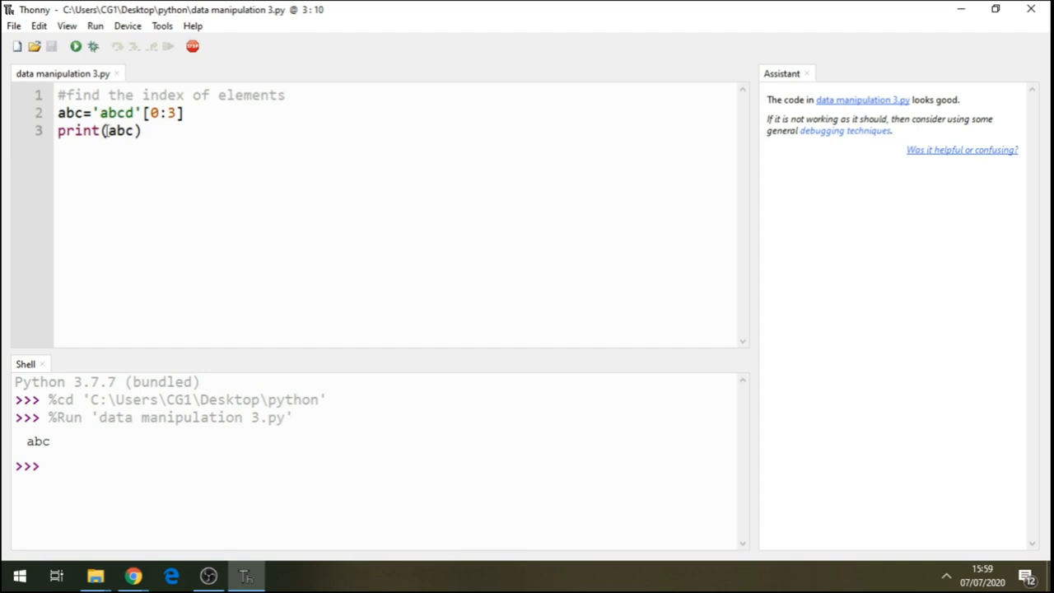
pyautogui.click(124, 113)
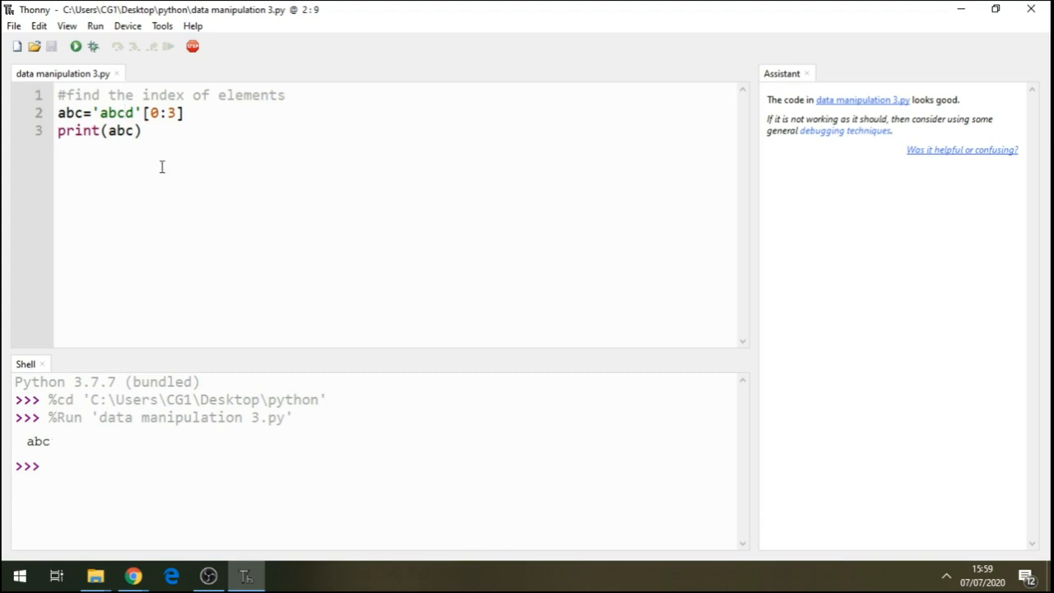
# Step: Replace the 0:3 slice with index -1 and run the script, printing d
pyautogui.click(177, 113)
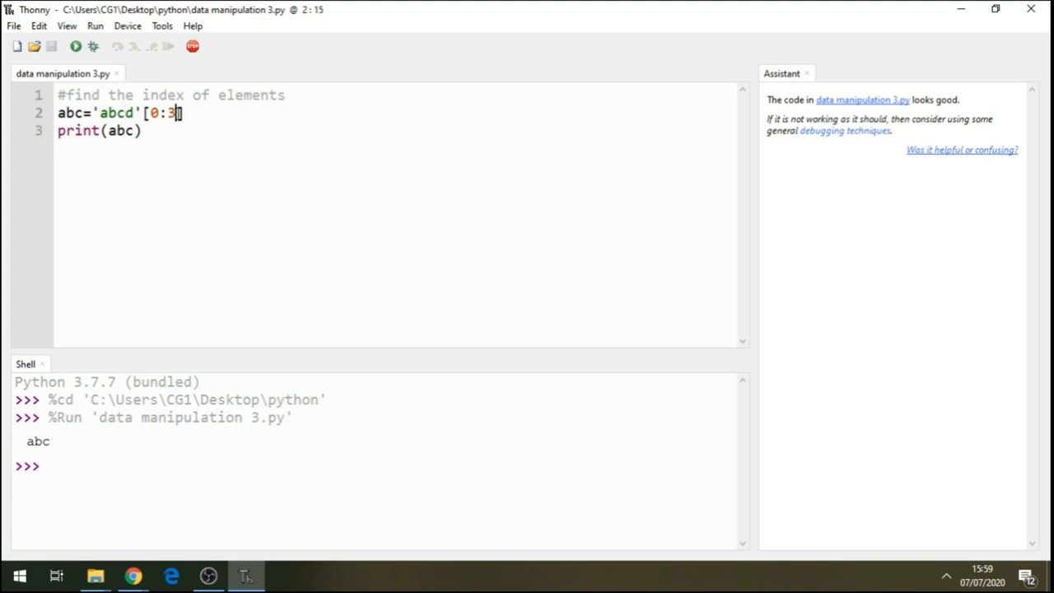
pyautogui.press('BackSpace')
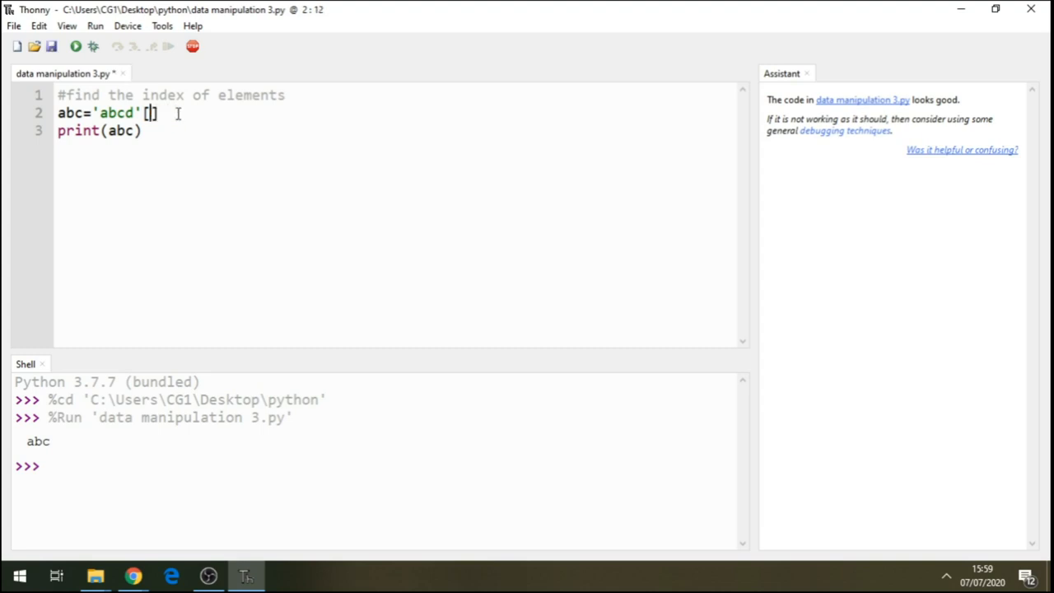
pyautogui.write('-1')
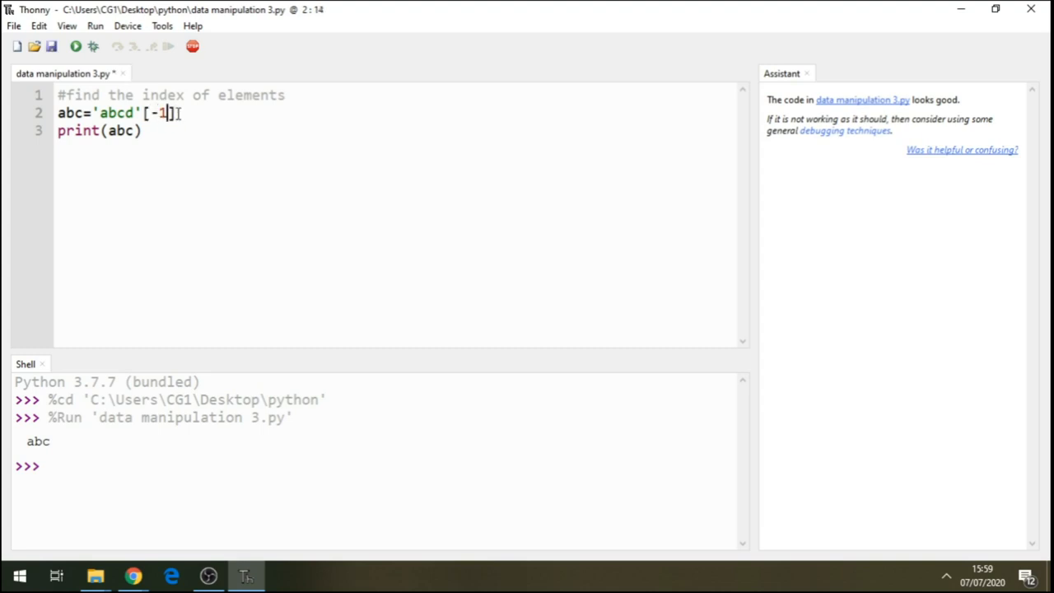
pyautogui.moveTo(75, 47)
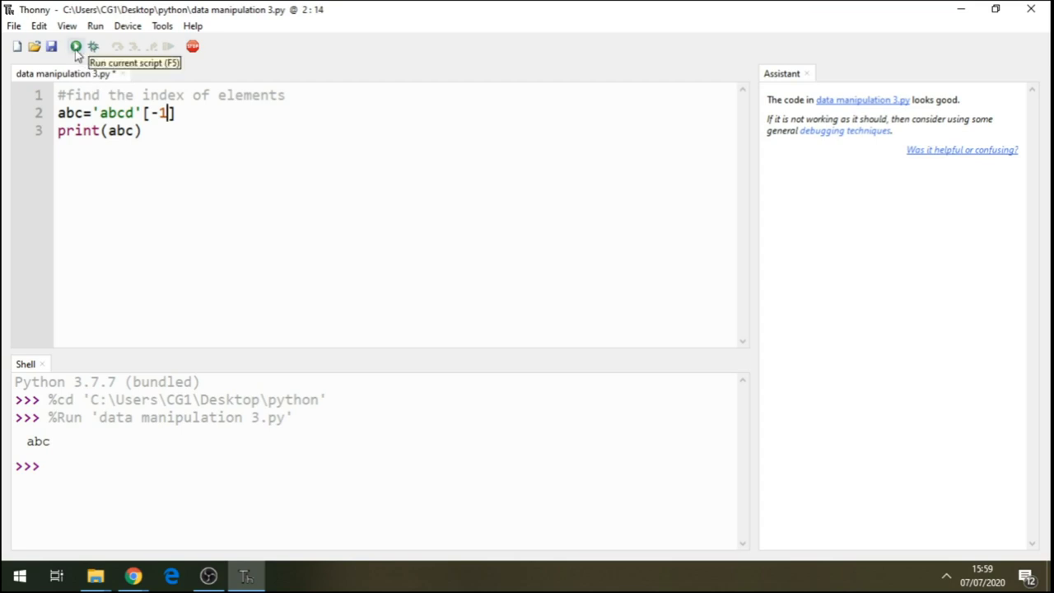
pyautogui.click(75, 46)
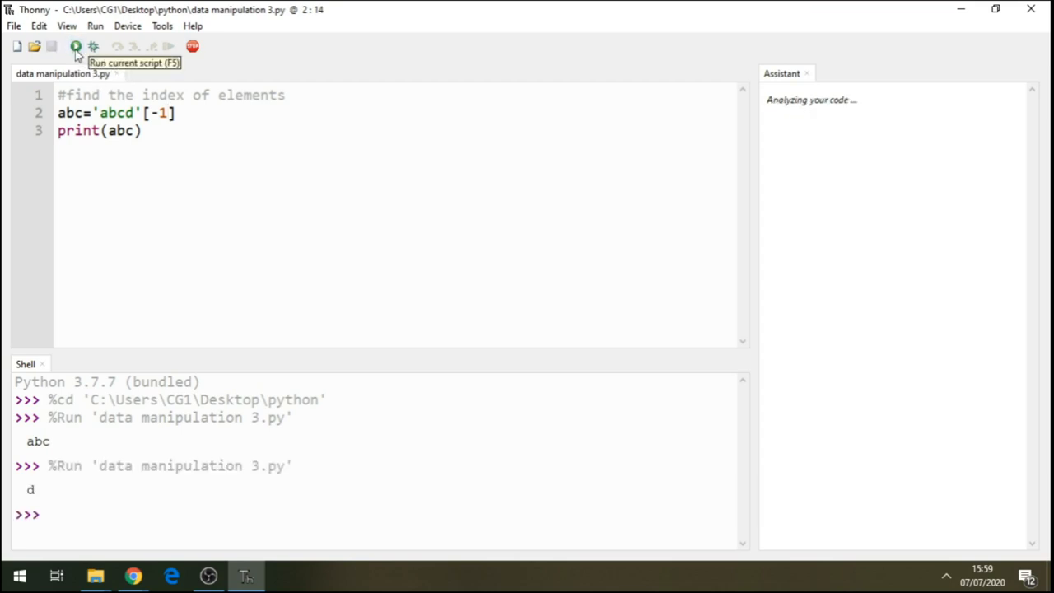
pyautogui.moveTo(165, 113)
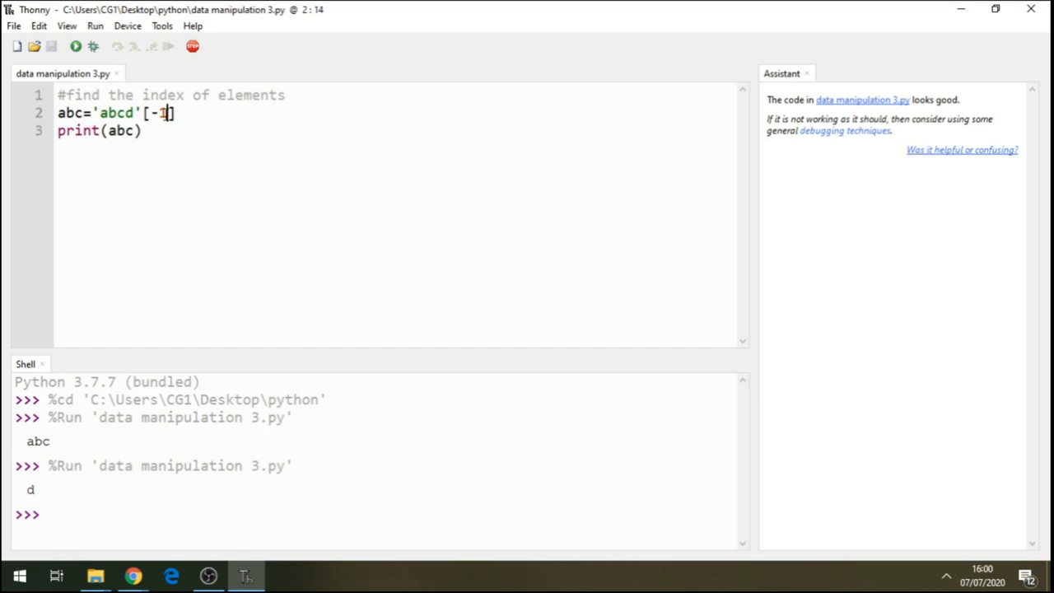
# Step: Change the index to -2 and rerun the script, printing c
pyautogui.write('2')
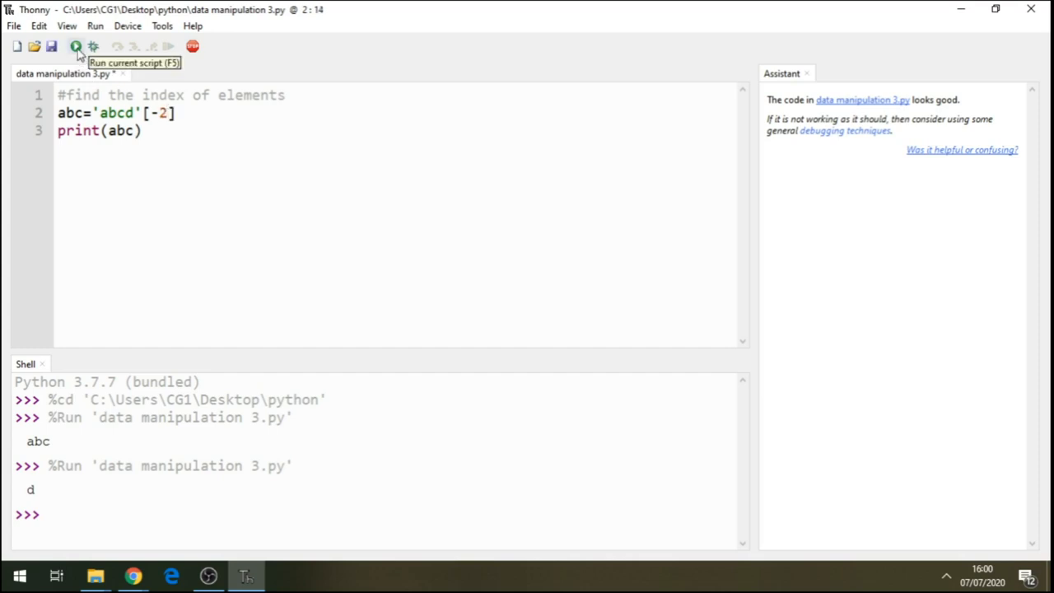
pyautogui.click(74, 47)
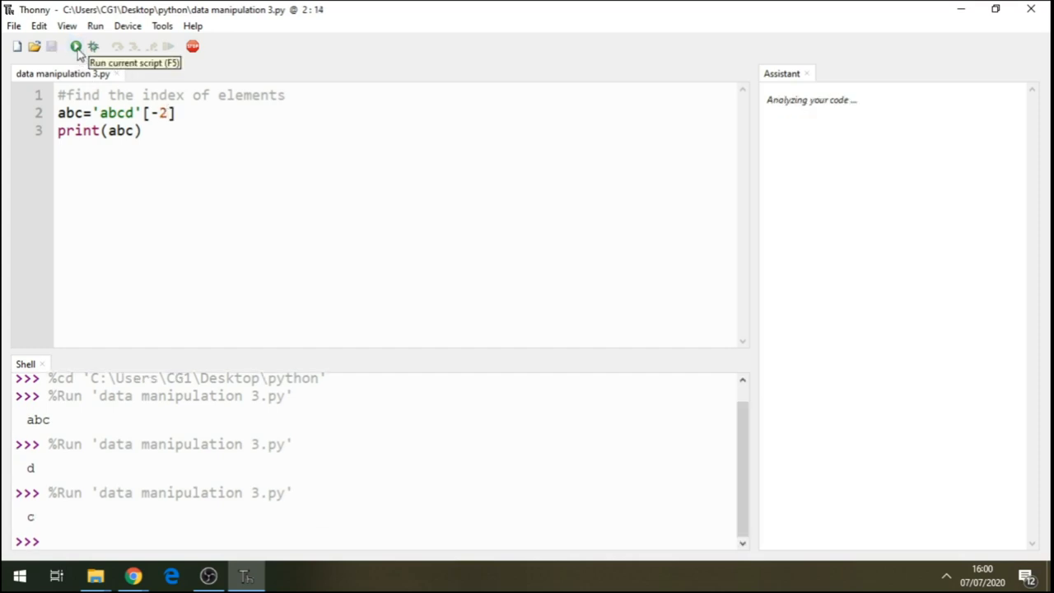
pyautogui.moveTo(123, 113)
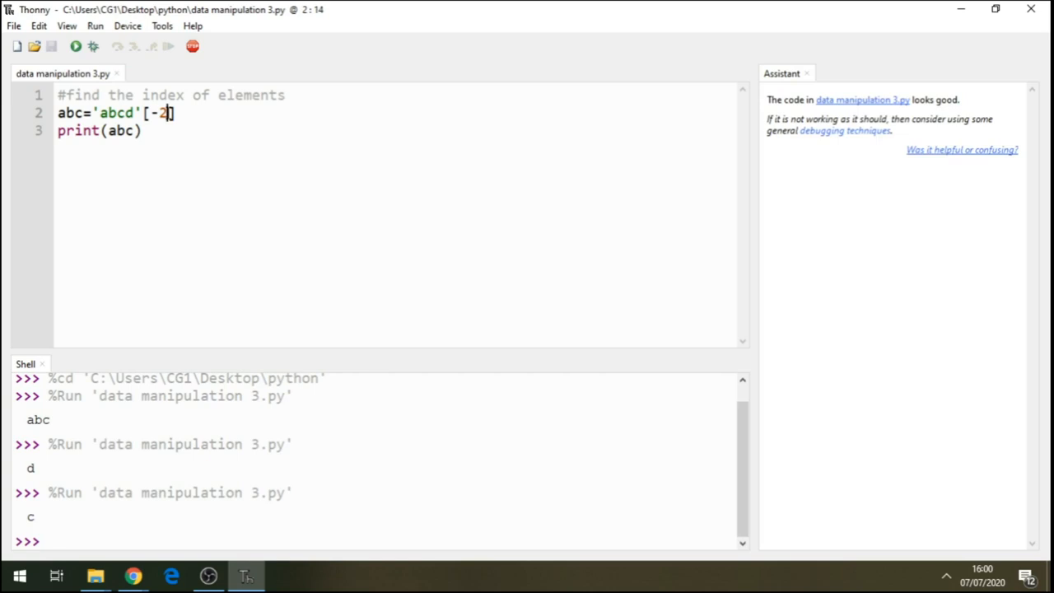
# Step: Replace index -2 with the slice :2, run to print ab, then click inside 'abcd'
pyautogui.press('Backspace')
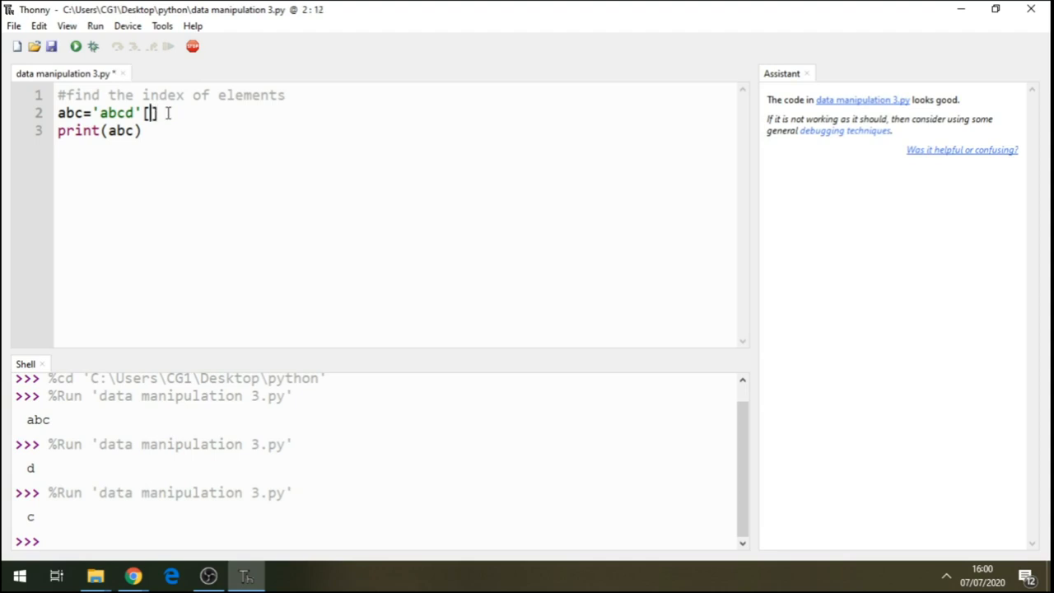
pyautogui.write(':')
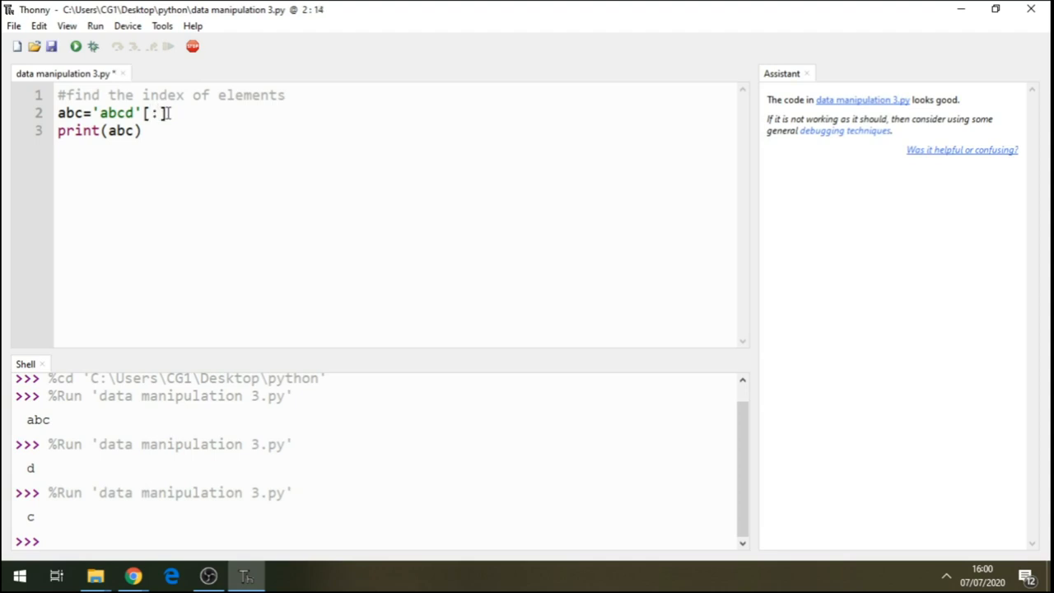
pyautogui.write('2')
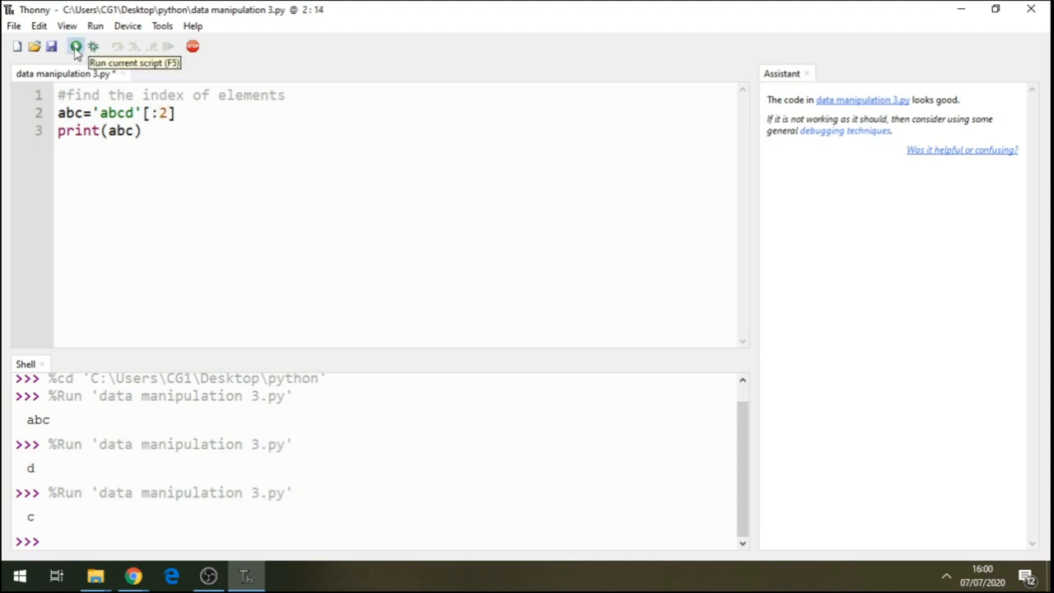
pyautogui.click(75, 46)
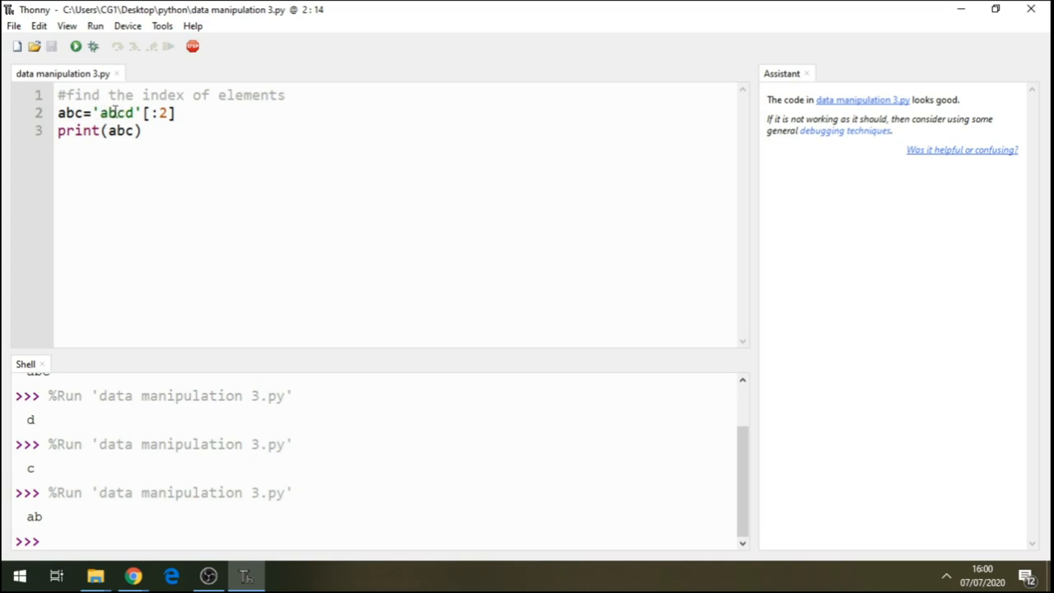
pyautogui.click(108, 113)
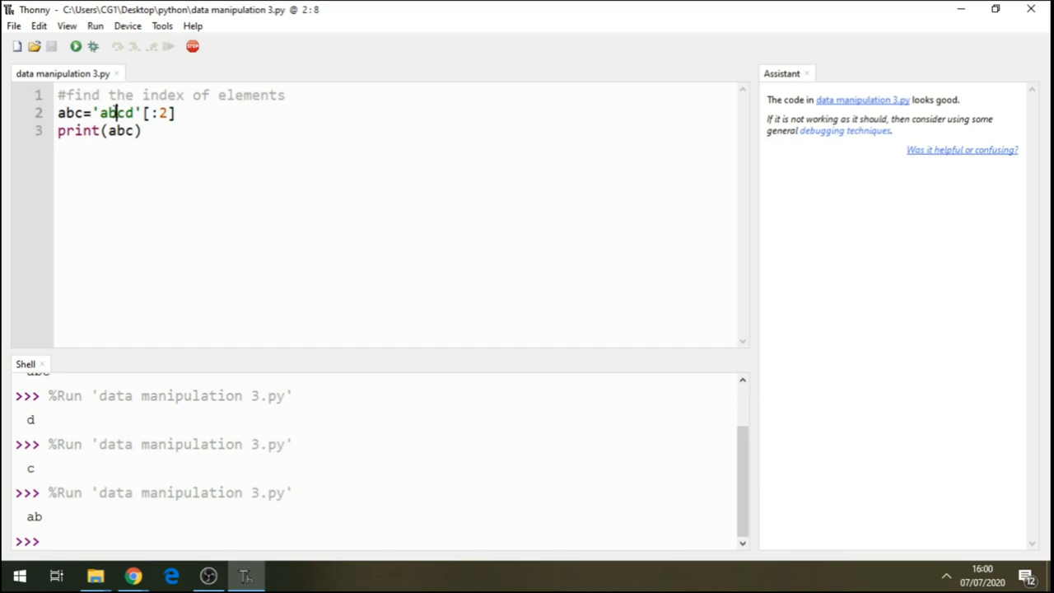
# Step: Move the 2 before the colon to get [2:] and run, printing cd
pyautogui.press('Backspace')
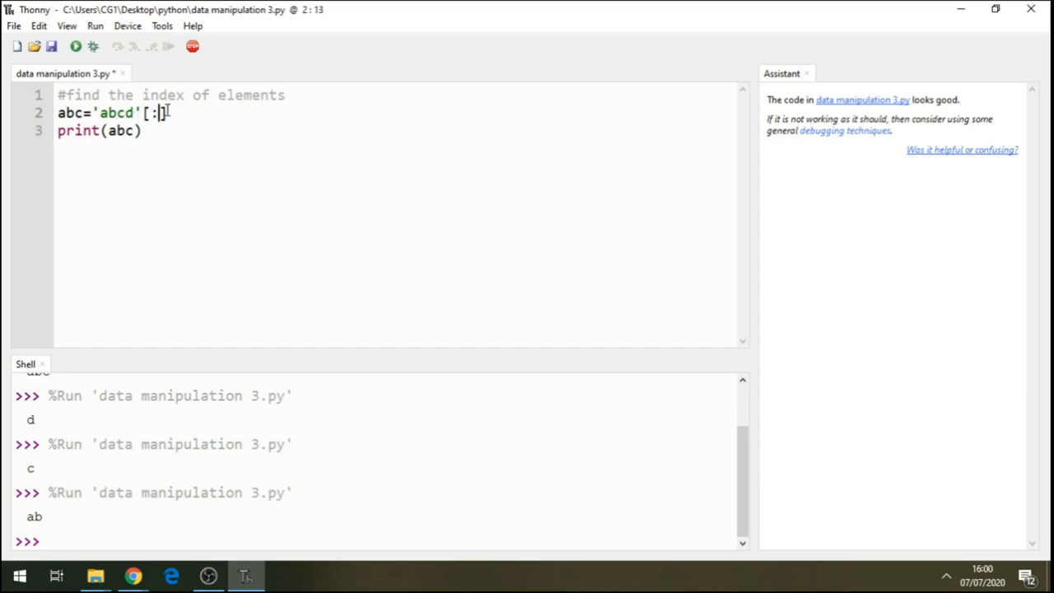
pyautogui.write('2')
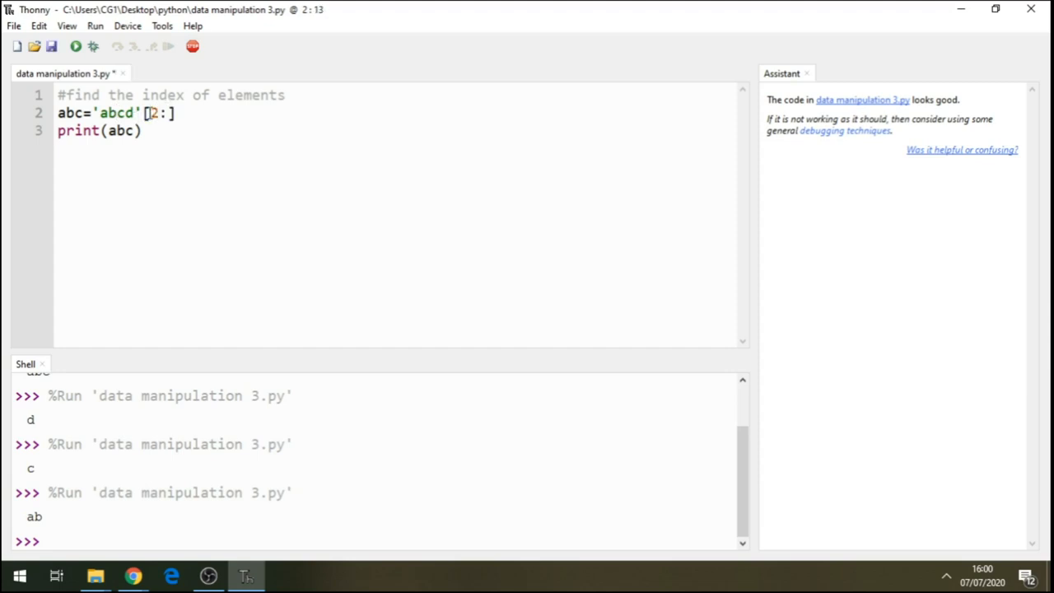
pyautogui.moveTo(75, 46)
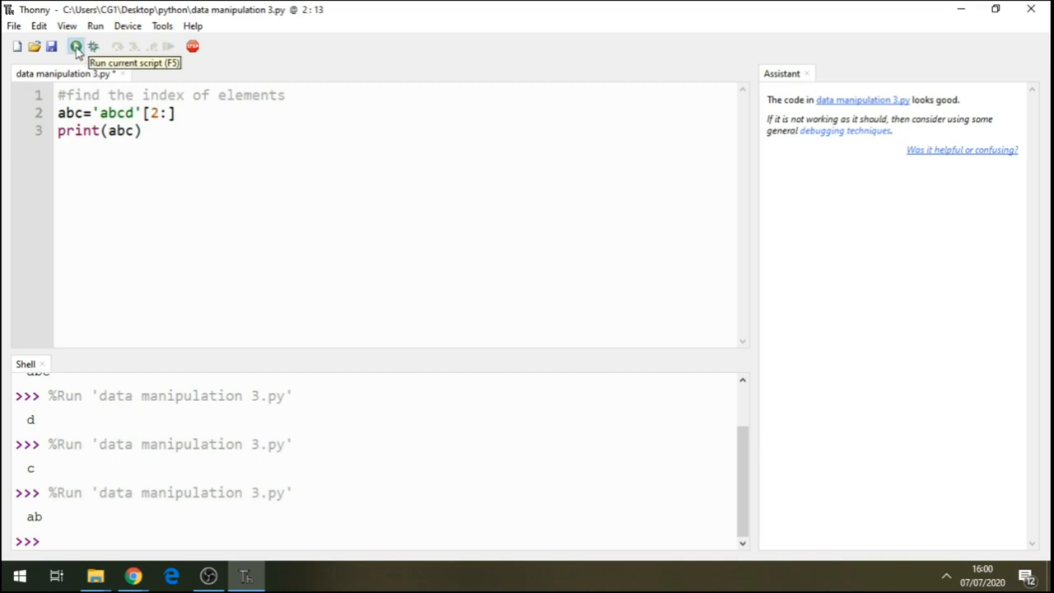
pyautogui.click(75, 46)
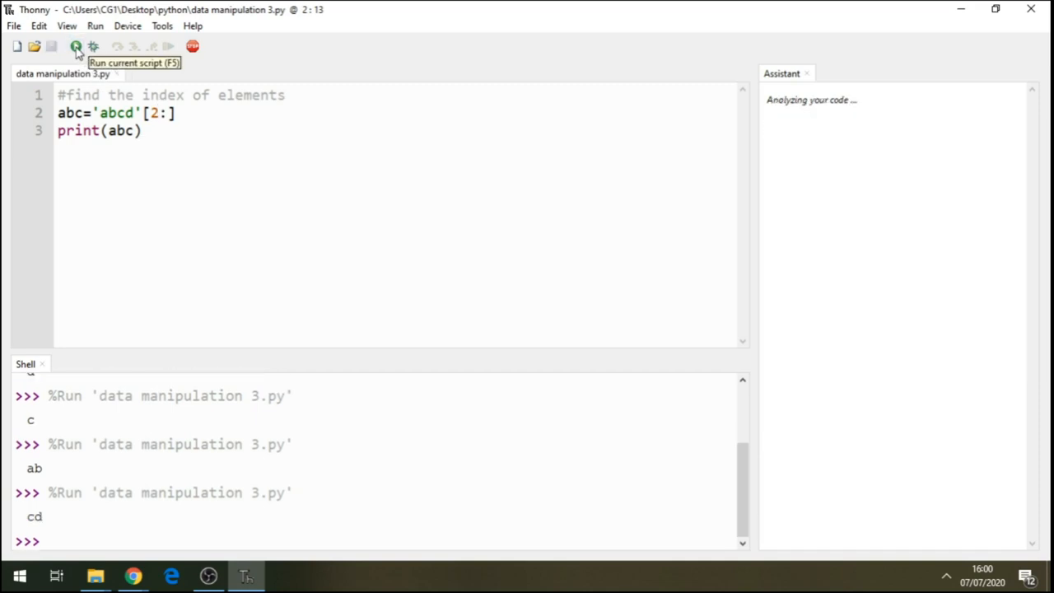
pyautogui.moveTo(167, 199)
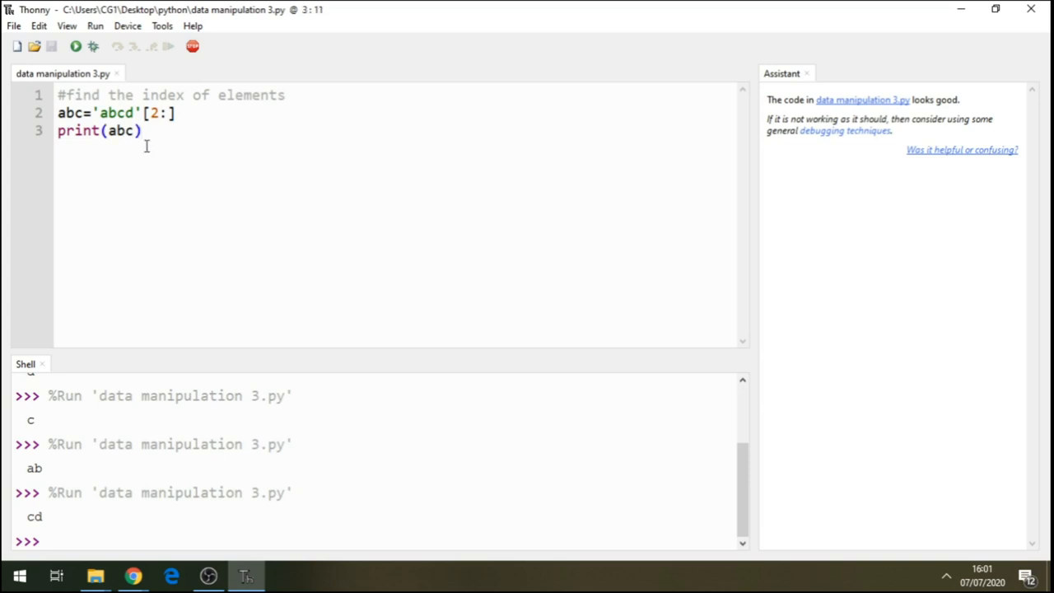
# Step: Add an unfinished 'xyz =()' line below the slicing line, with a blank line above it
pyautogui.click(179, 113)
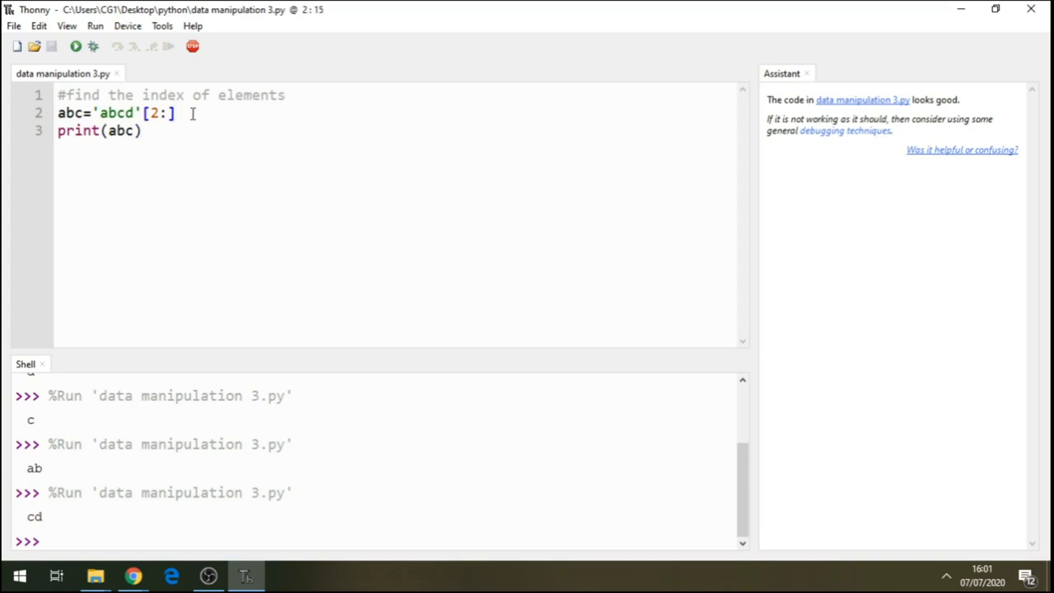
pyautogui.press('Return')
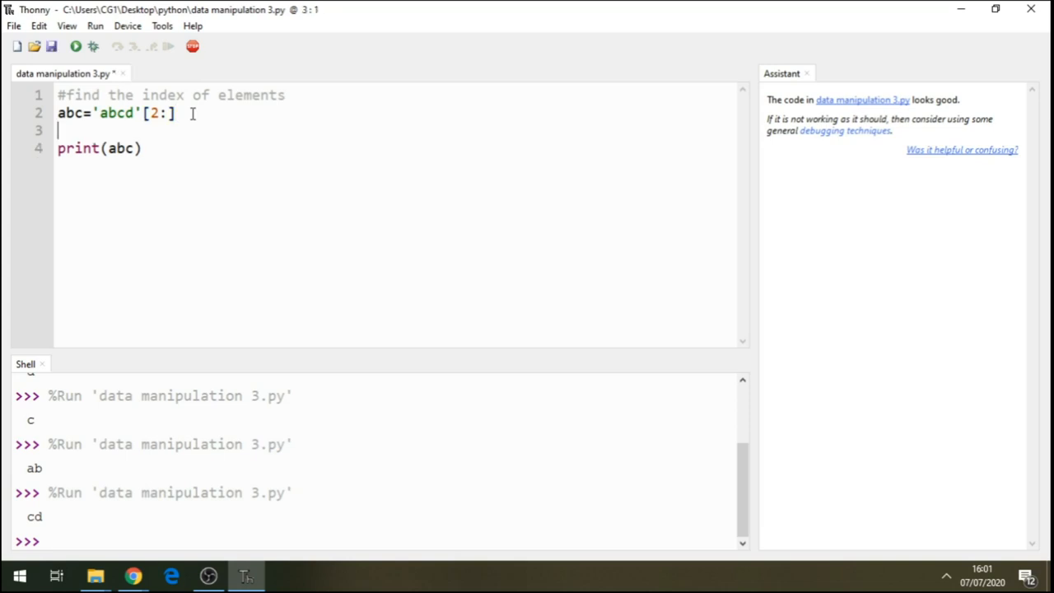
pyautogui.write('x')
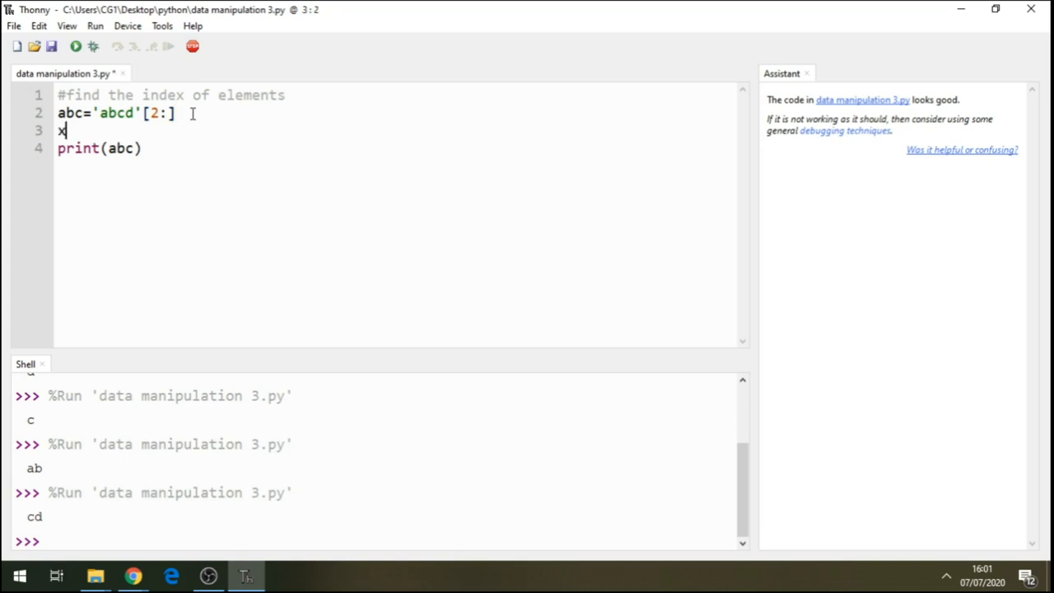
pyautogui.write('yz')
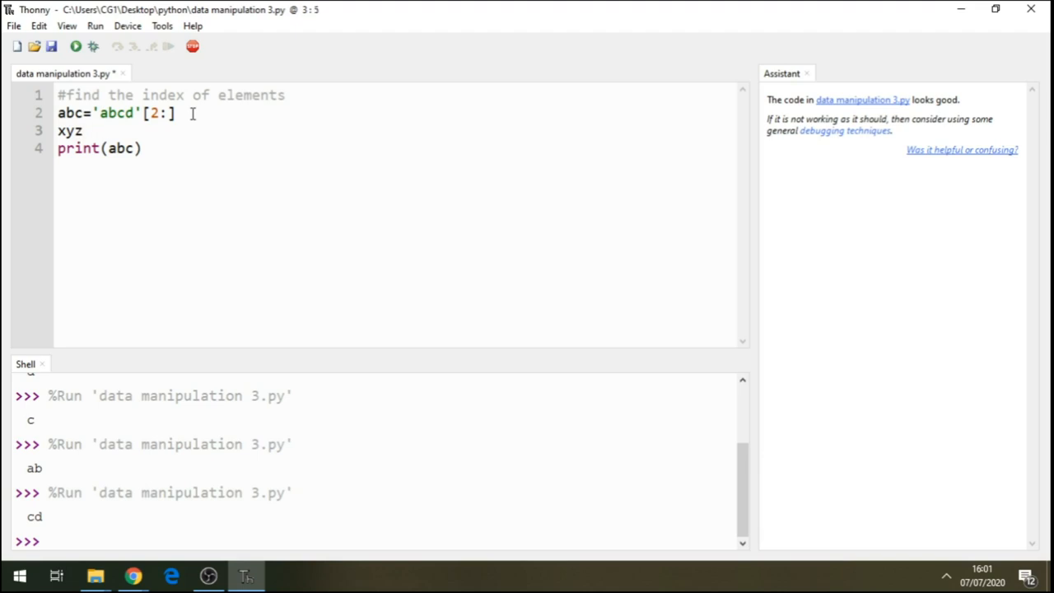
pyautogui.write('=')
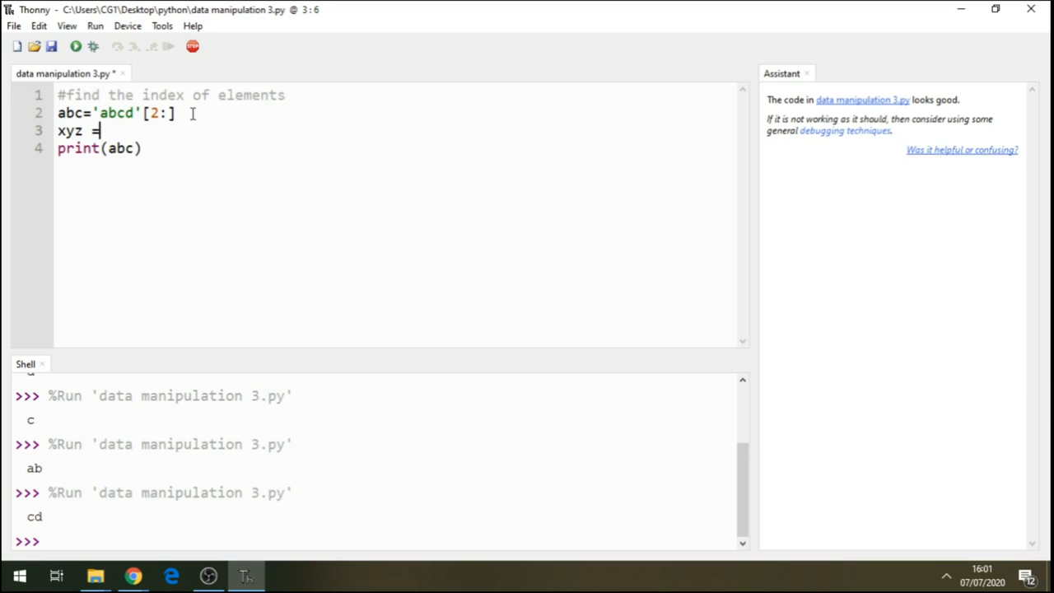
pyautogui.write('()')
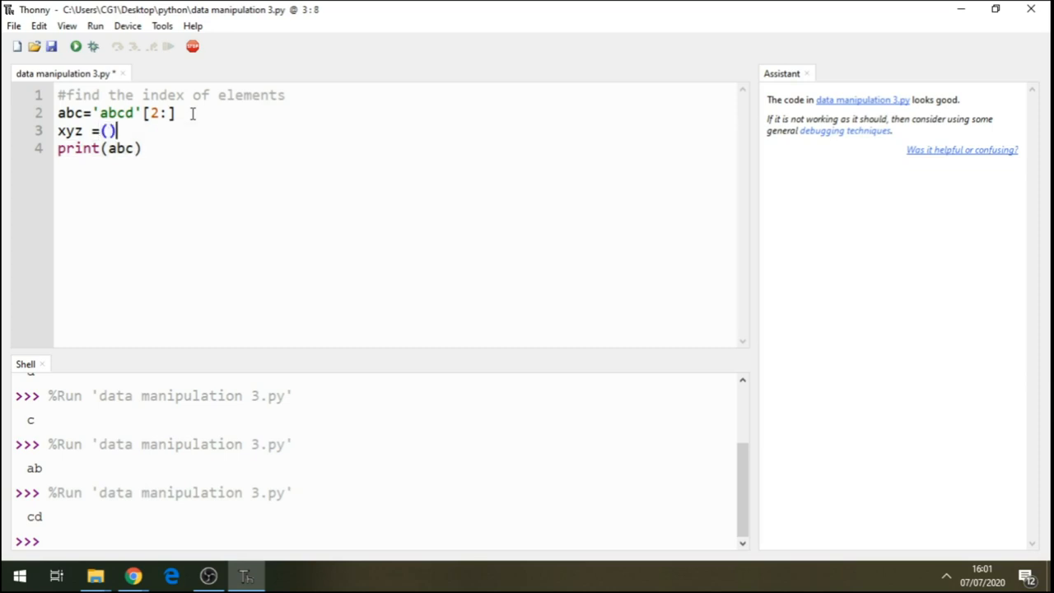
pyautogui.press('Return')
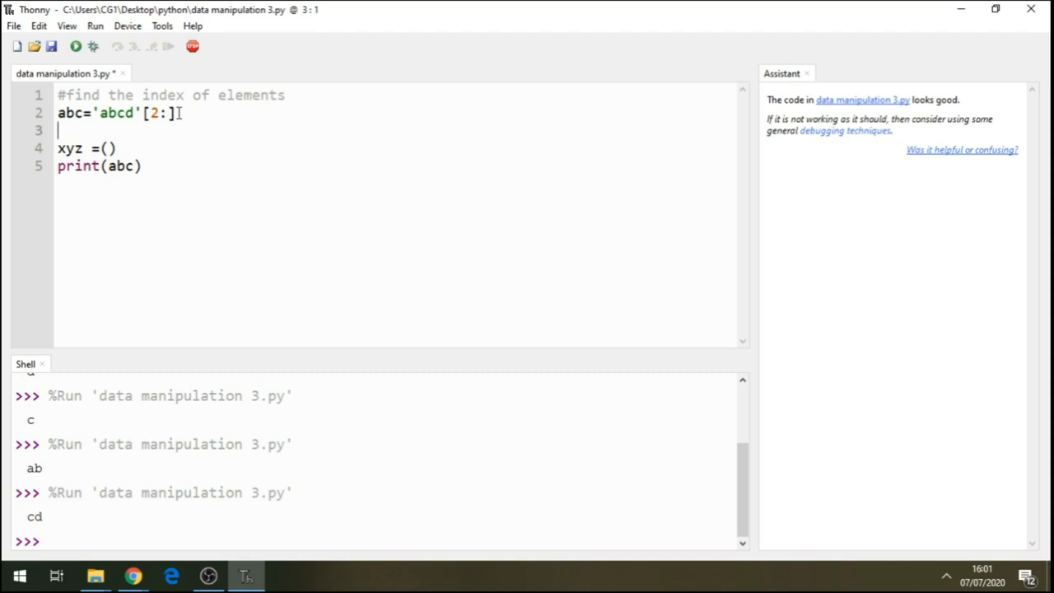
# Step: Assign a=5, b=6 and d=7 on their own lines above the xyz line
pyautogui.write('a')
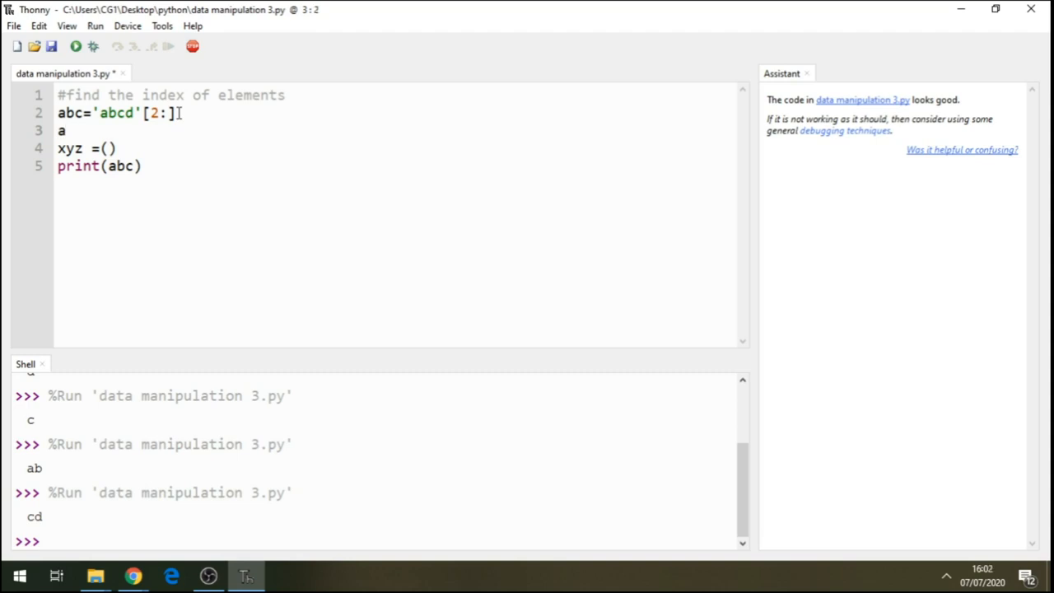
pyautogui.write('=5')
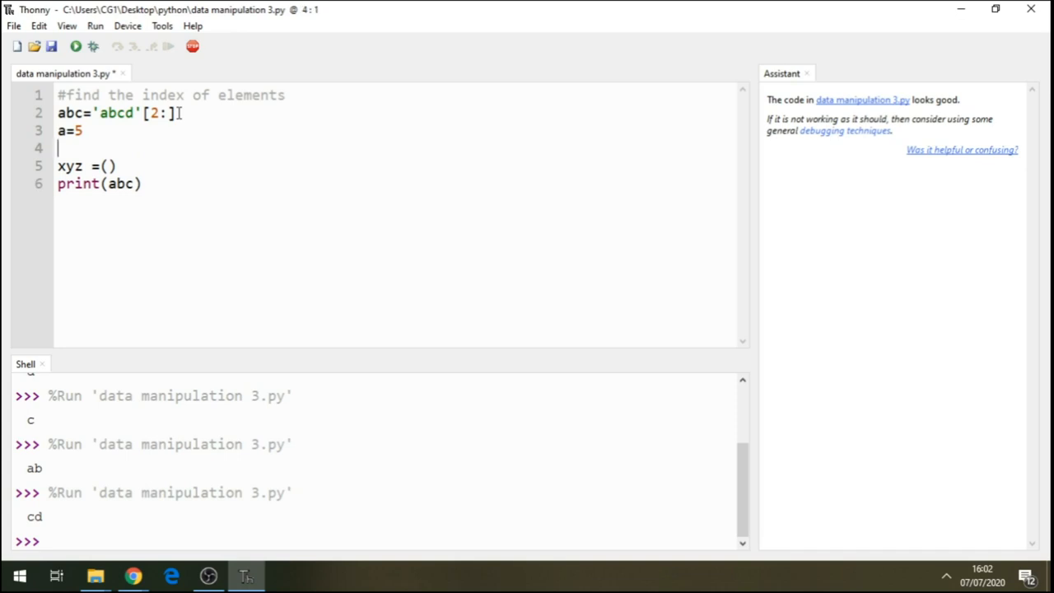
pyautogui.write('b')
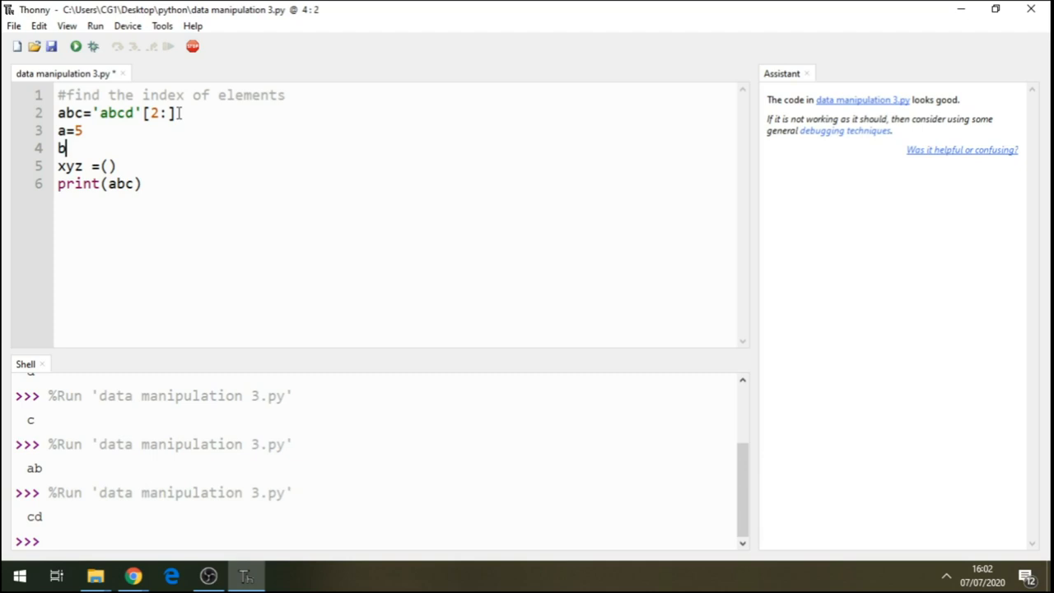
pyautogui.write('=6')
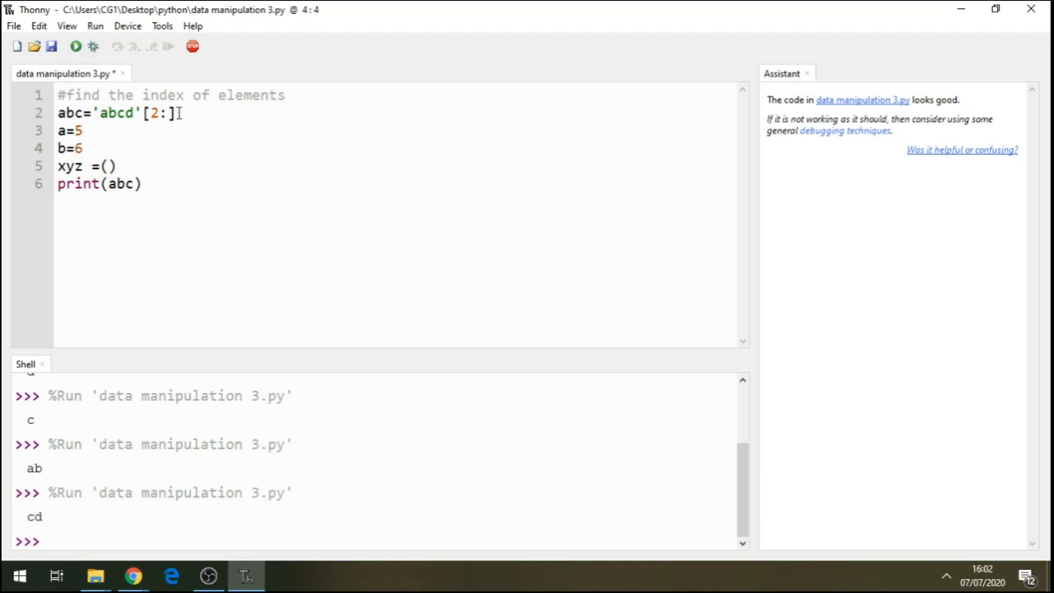
pyautogui.write('d')
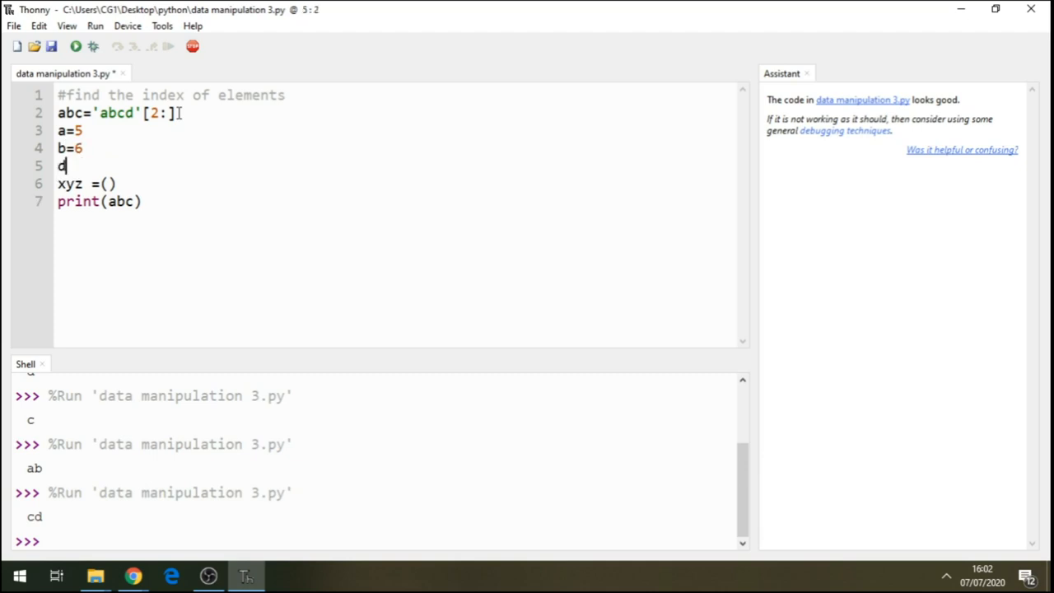
pyautogui.write('=')
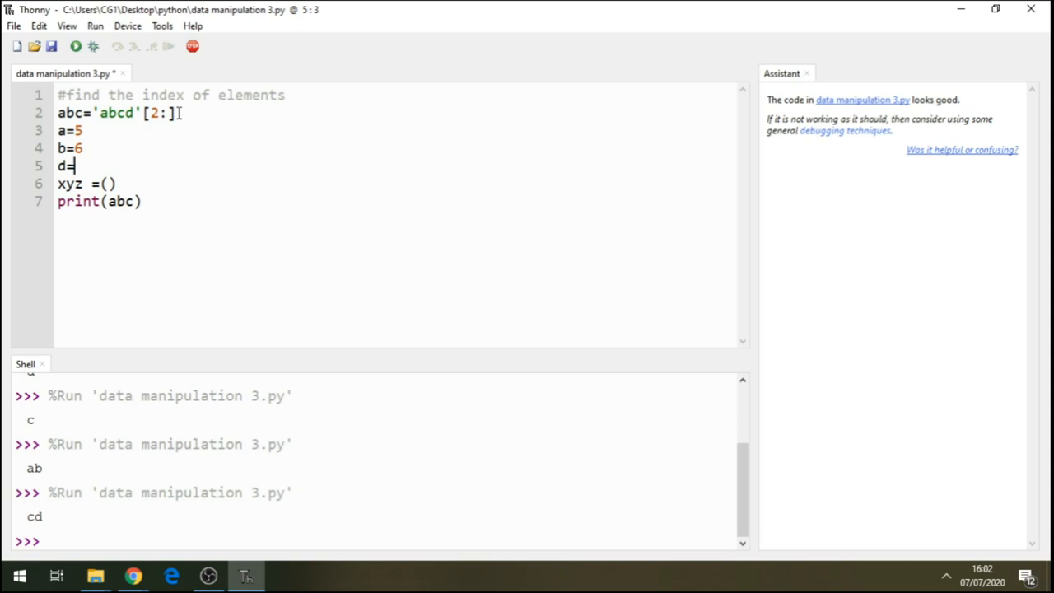
pyautogui.write('7')
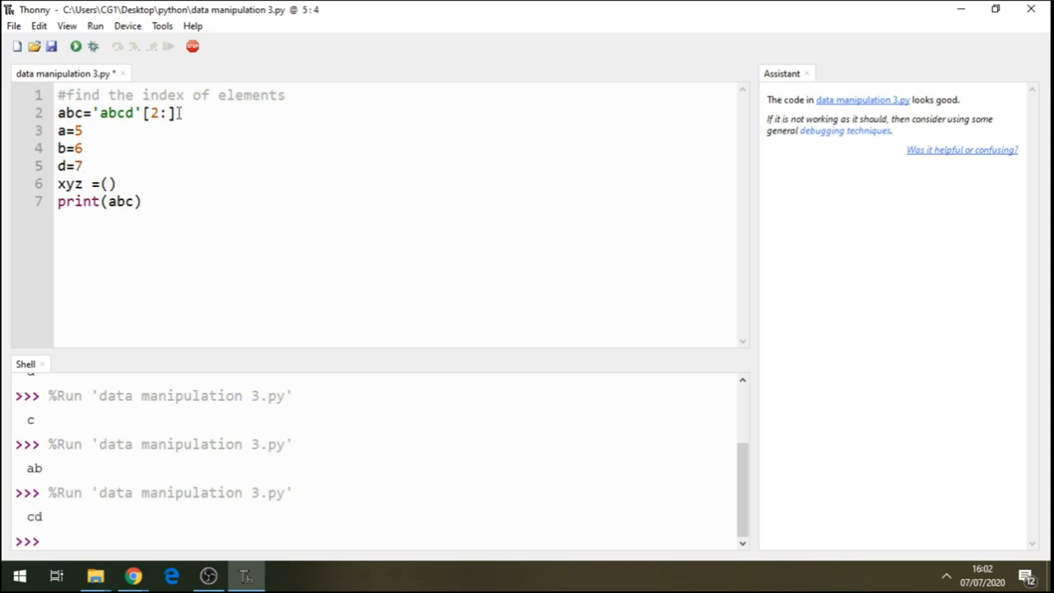
pyautogui.click(162, 165)
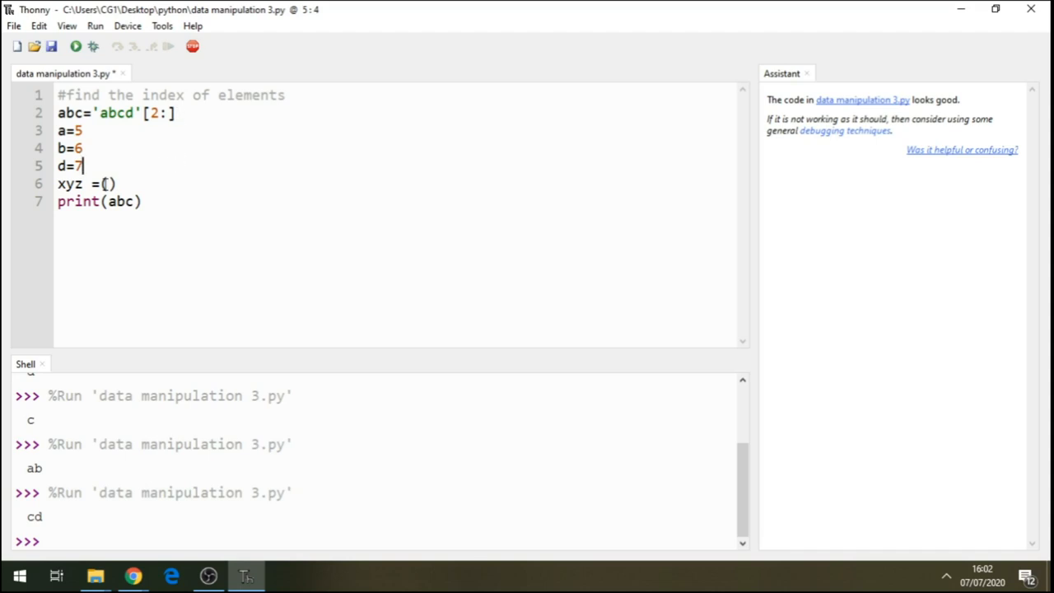
pyautogui.click(108, 182)
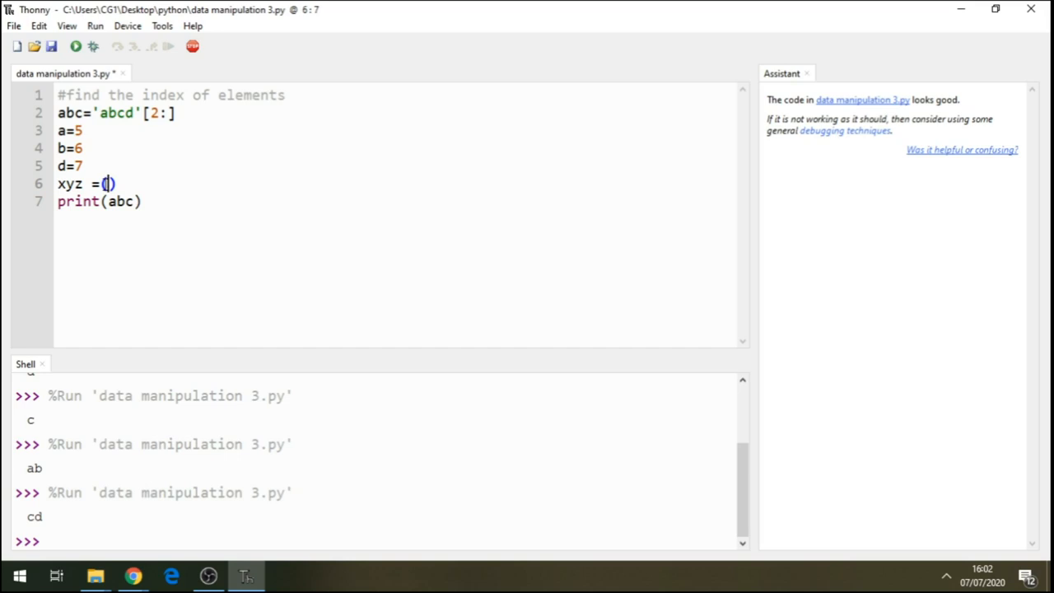
# Step: Complete the xyz line so it reads 'xyz =(a+b)*d'
pyautogui.write('x')
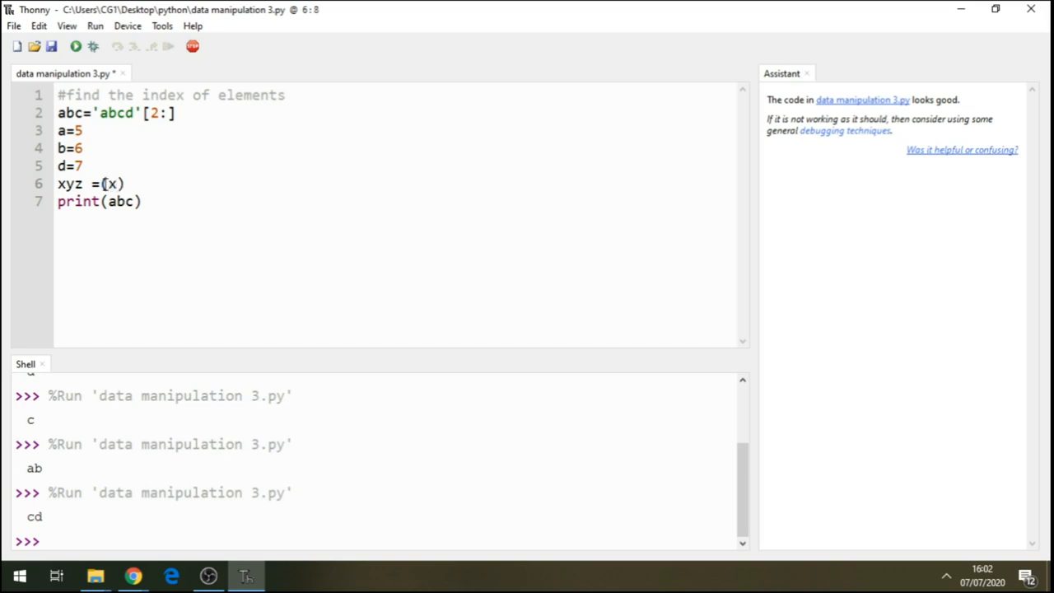
pyautogui.write('a+')
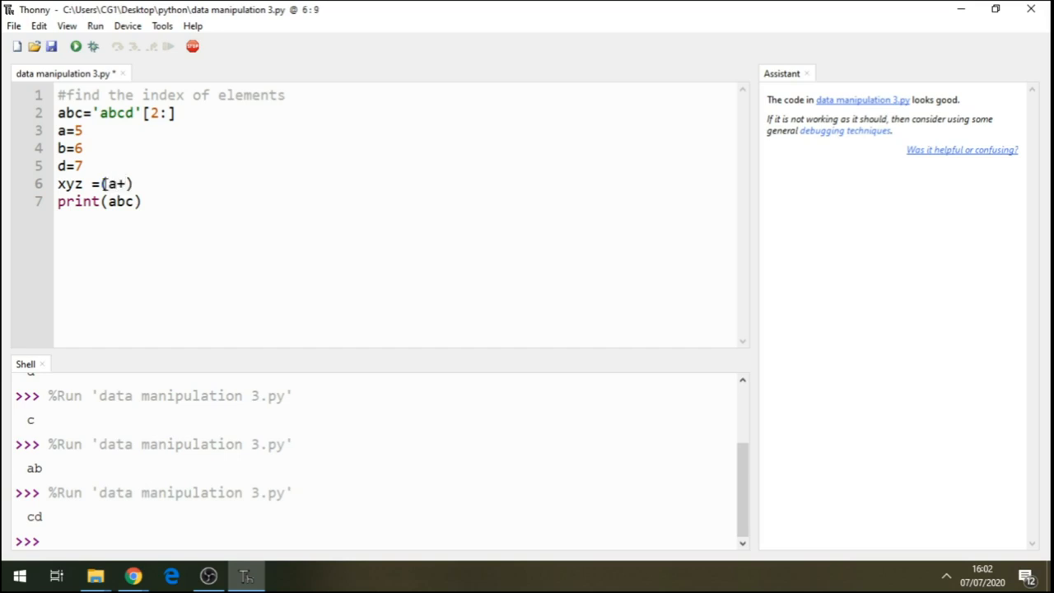
pyautogui.write('b')
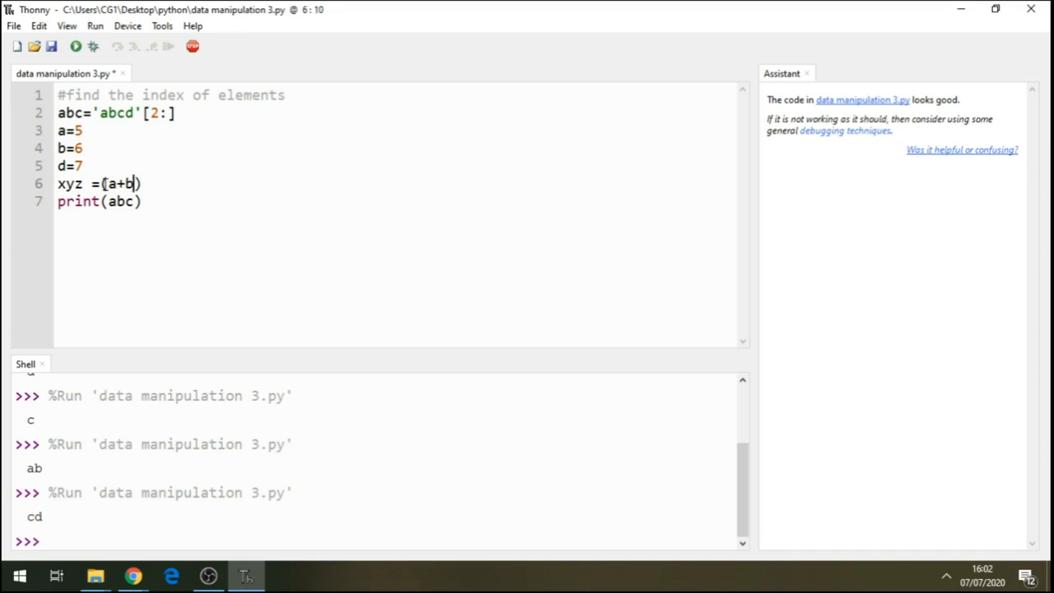
pyautogui.moveTo(135, 159)
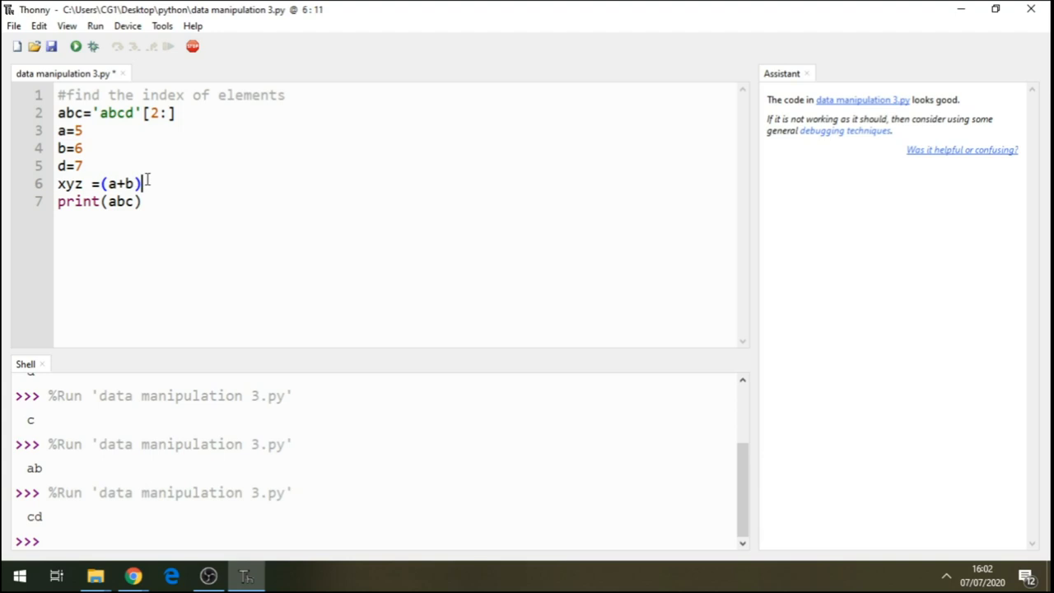
pyautogui.write('*')
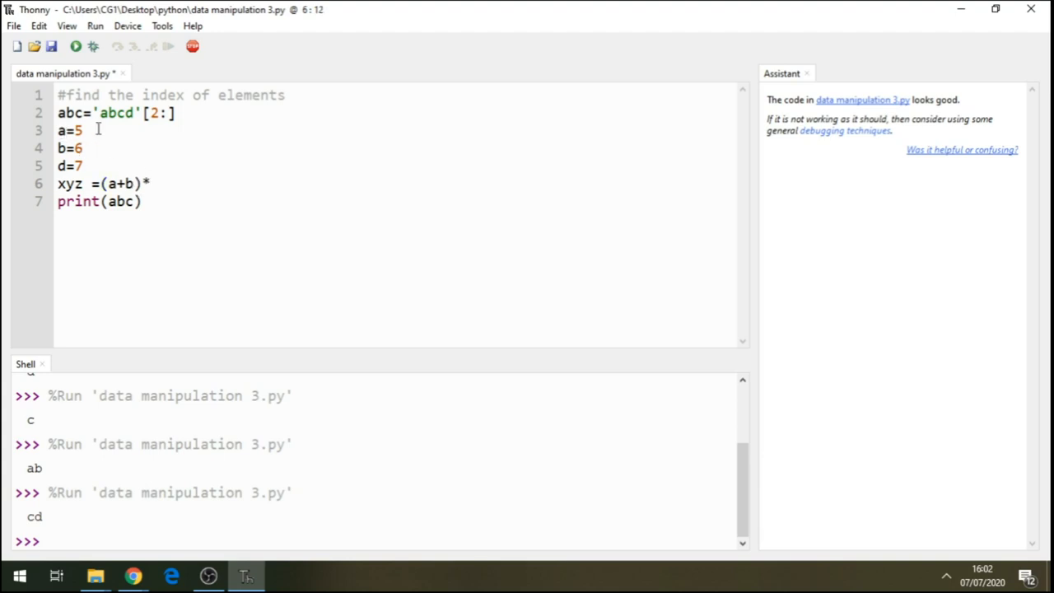
pyautogui.moveTo(207, 170)
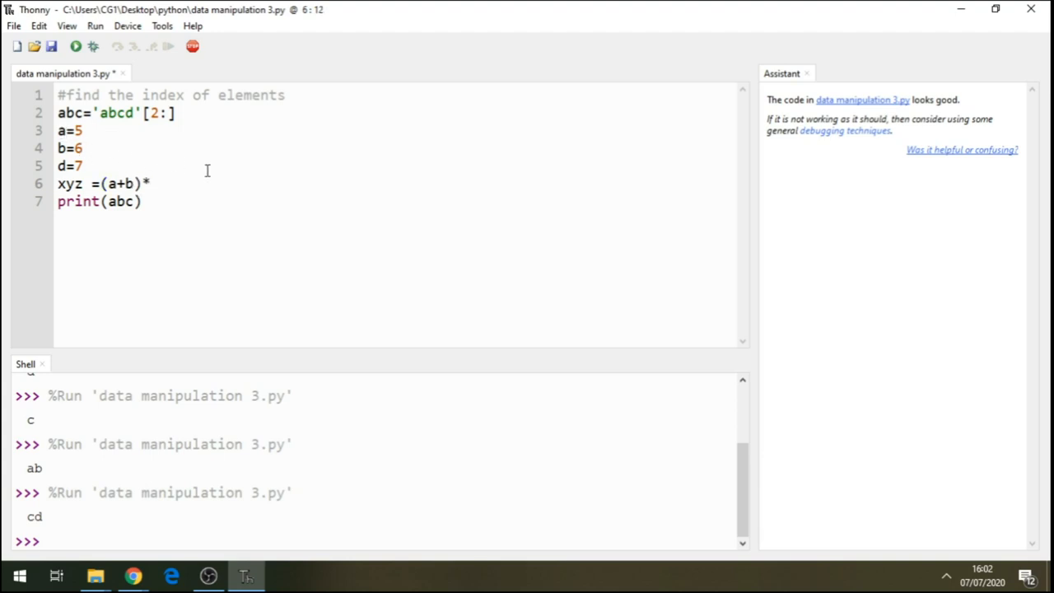
pyautogui.write('d')
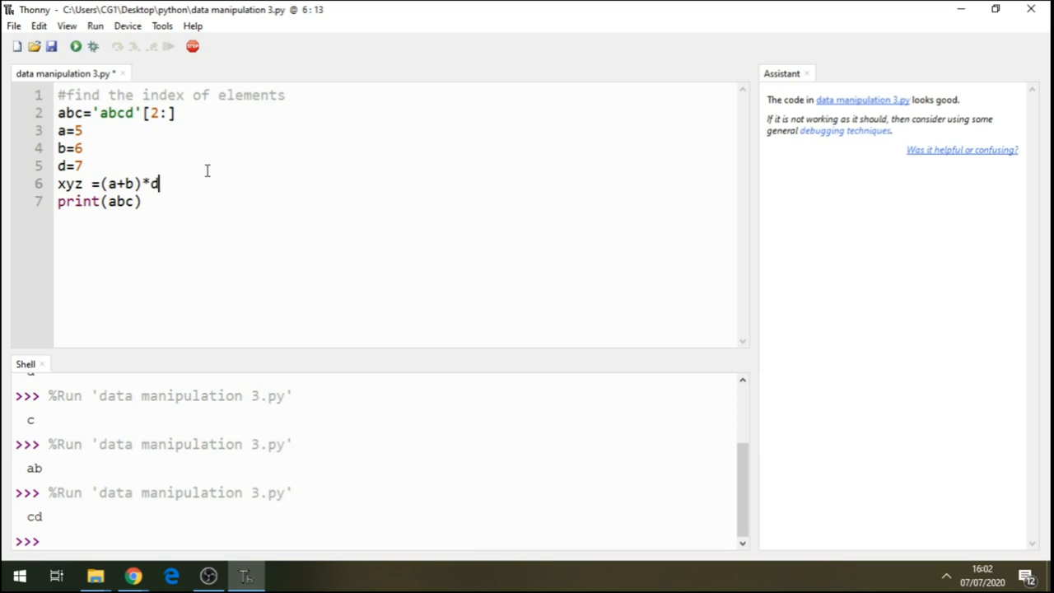
pyautogui.moveTo(189, 192)
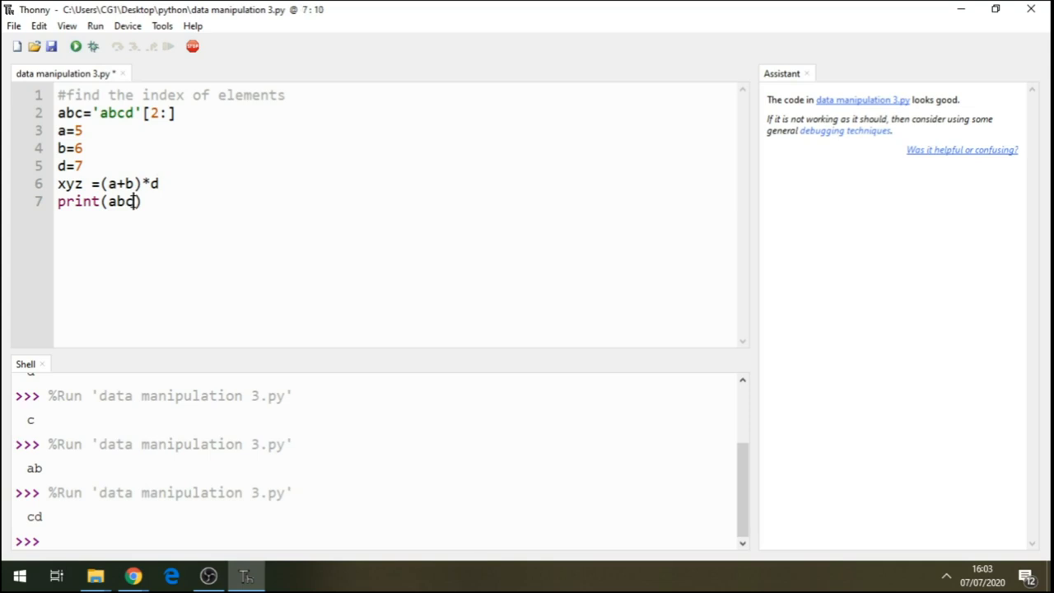
# Step: Change print(abc) to print(xyz) and run the script, showing 77
pyautogui.press('BackSpace')
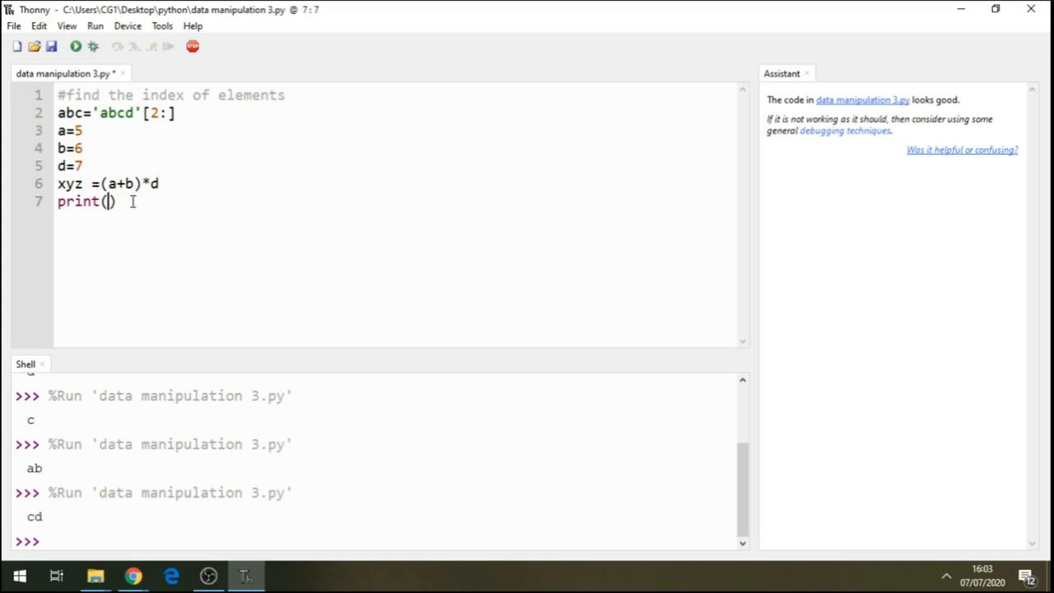
pyautogui.write('xyz')
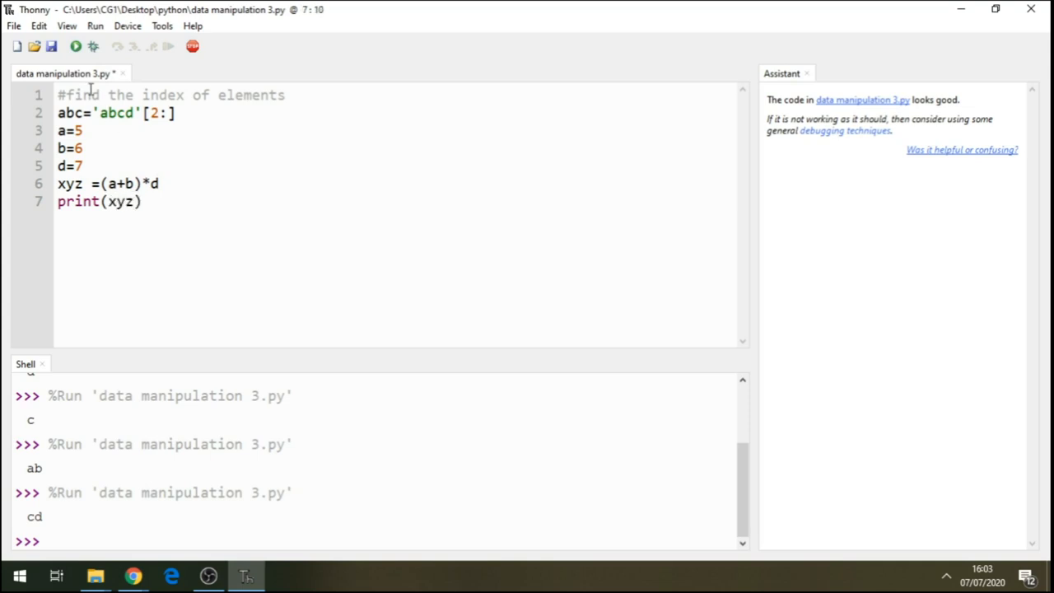
pyautogui.click(75, 46)
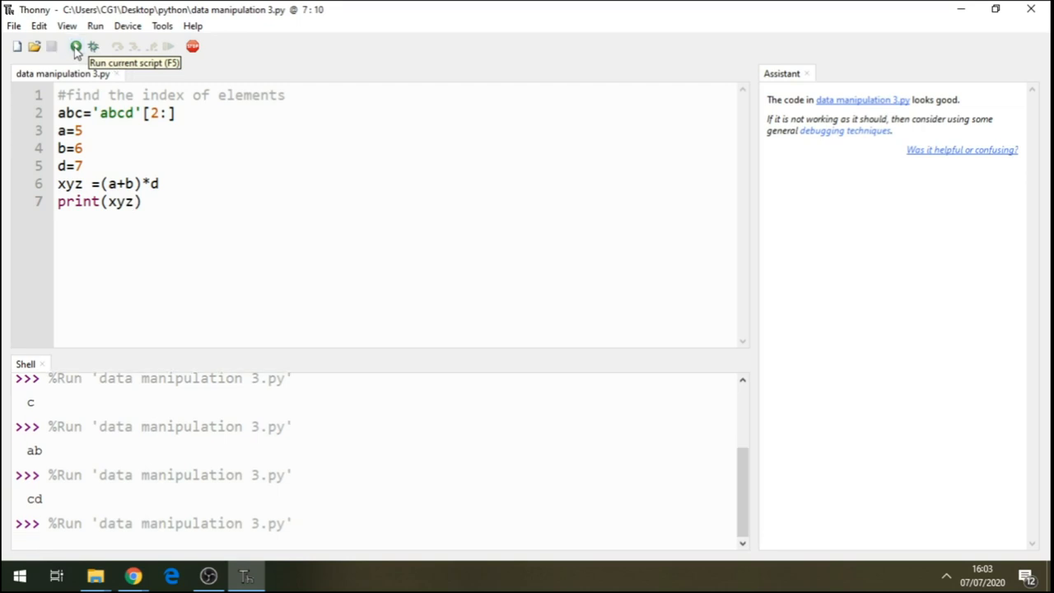
pyautogui.click(75, 46)
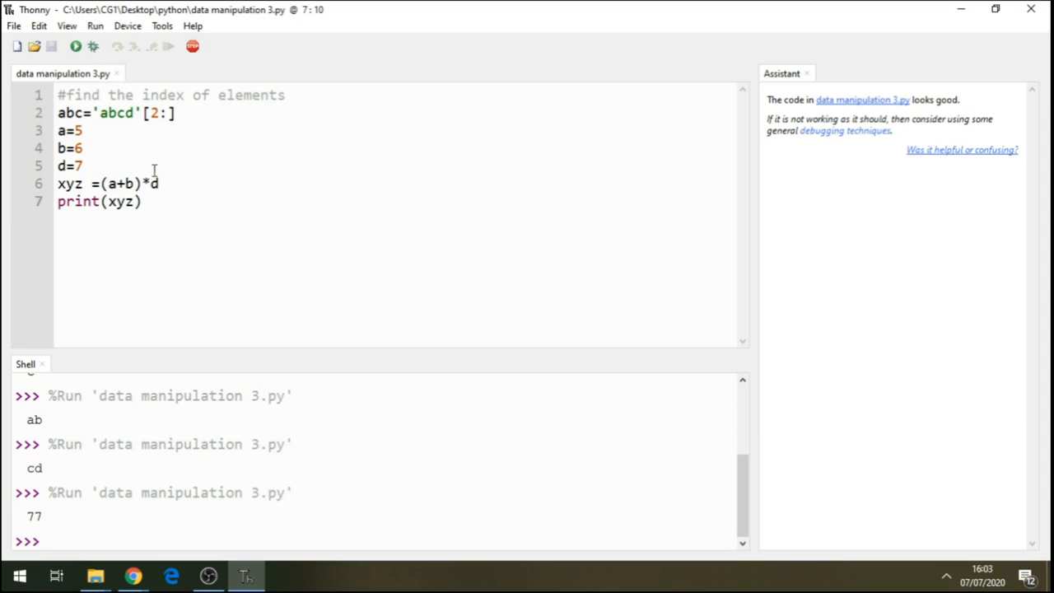
pyautogui.moveTo(163, 182)
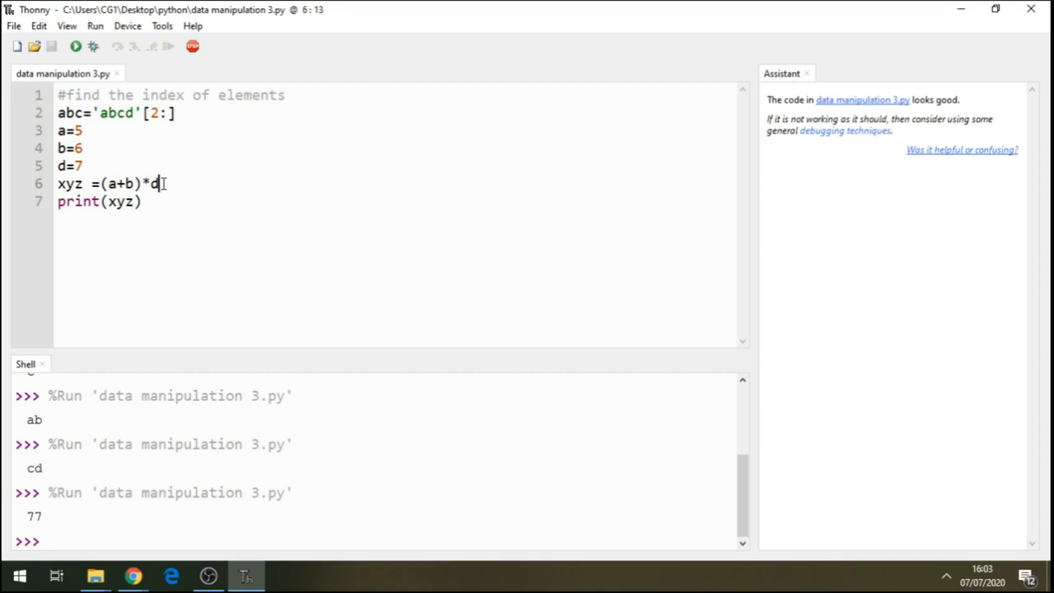
# Step: Append -a so xyz reads (a+b)*d-a, then rerun the script
pyautogui.write('#')
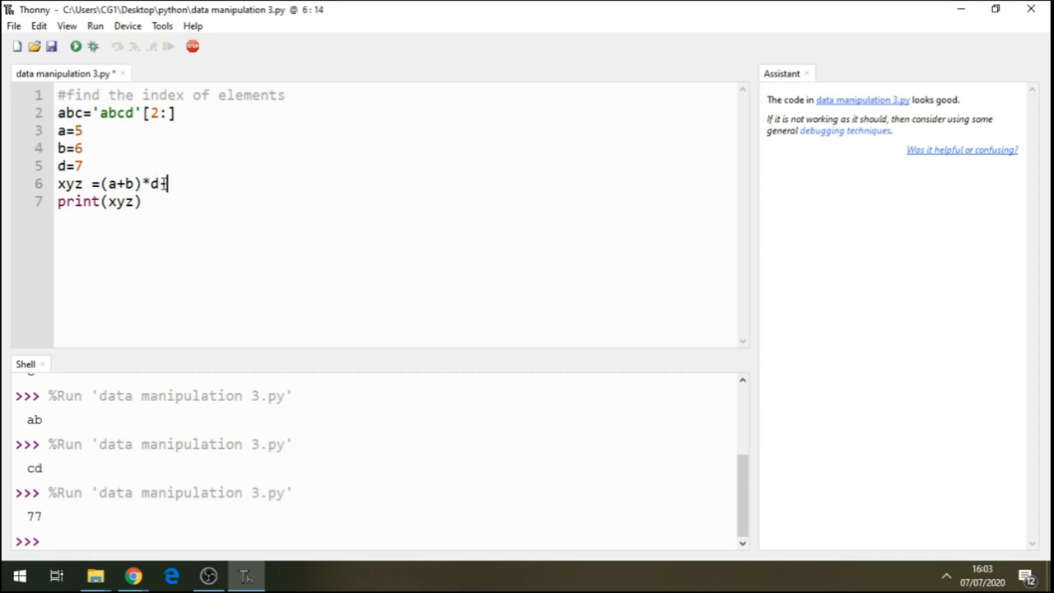
pyautogui.write('a')
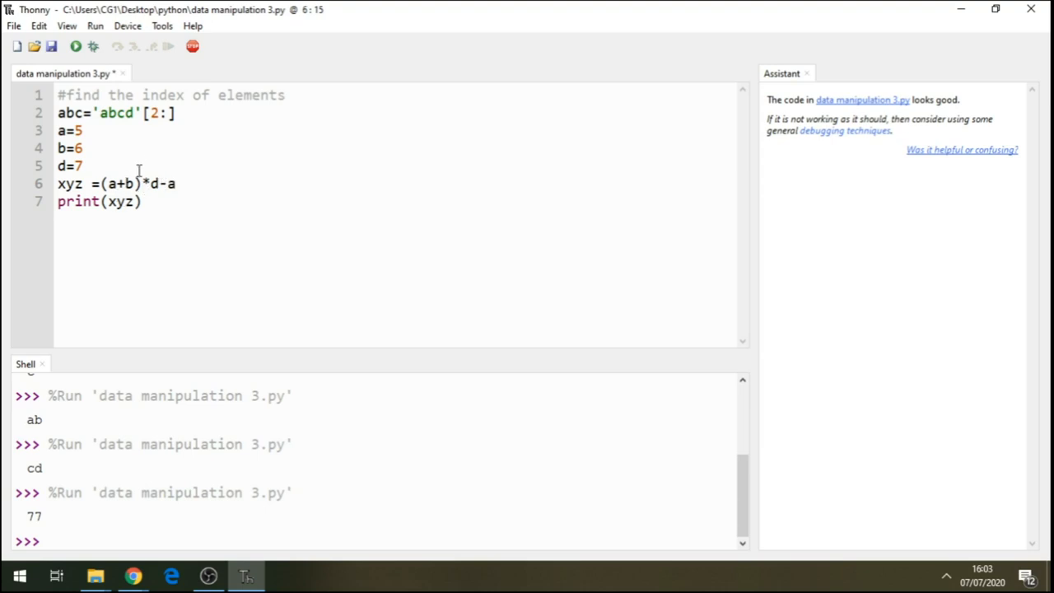
pyautogui.click(176, 183)
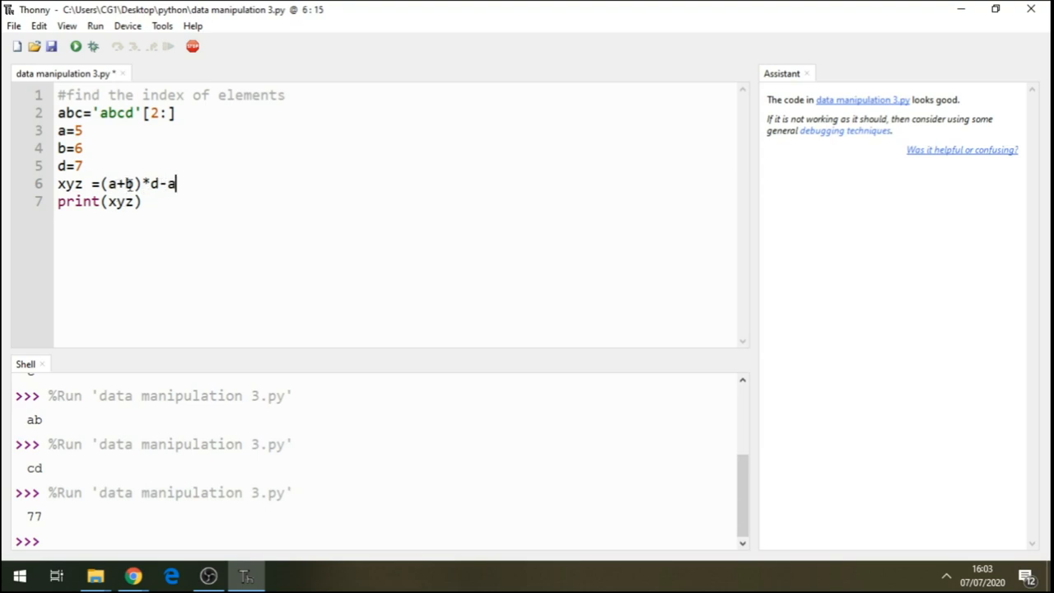
pyautogui.moveTo(75, 47)
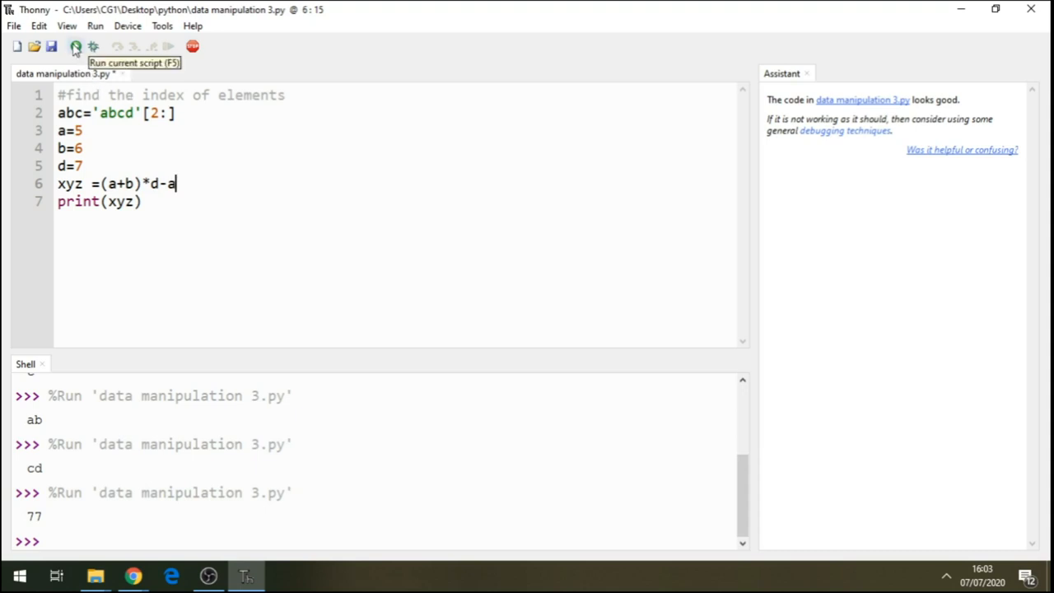
pyautogui.click(75, 47)
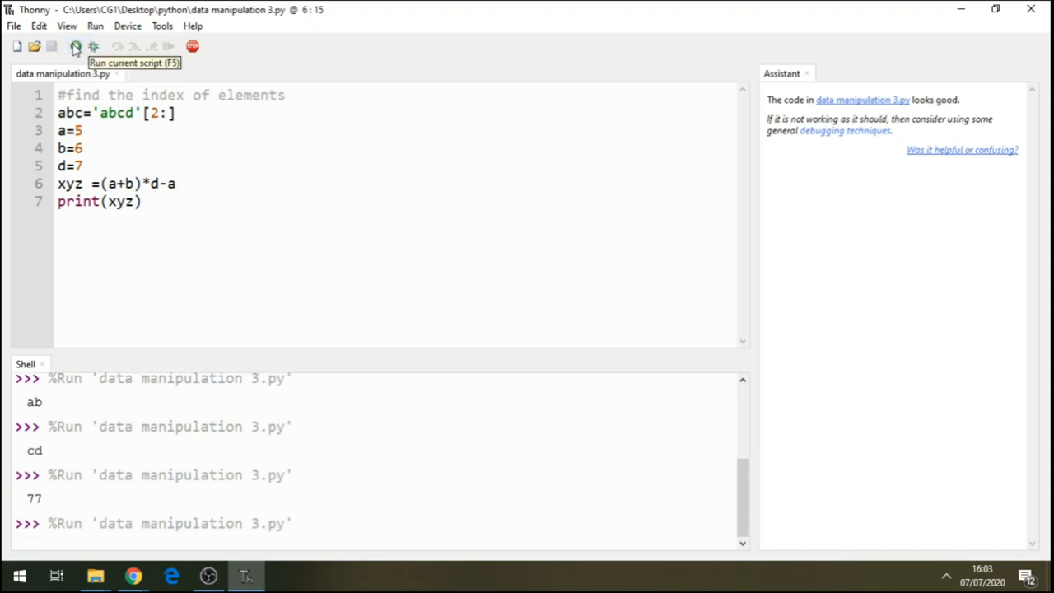